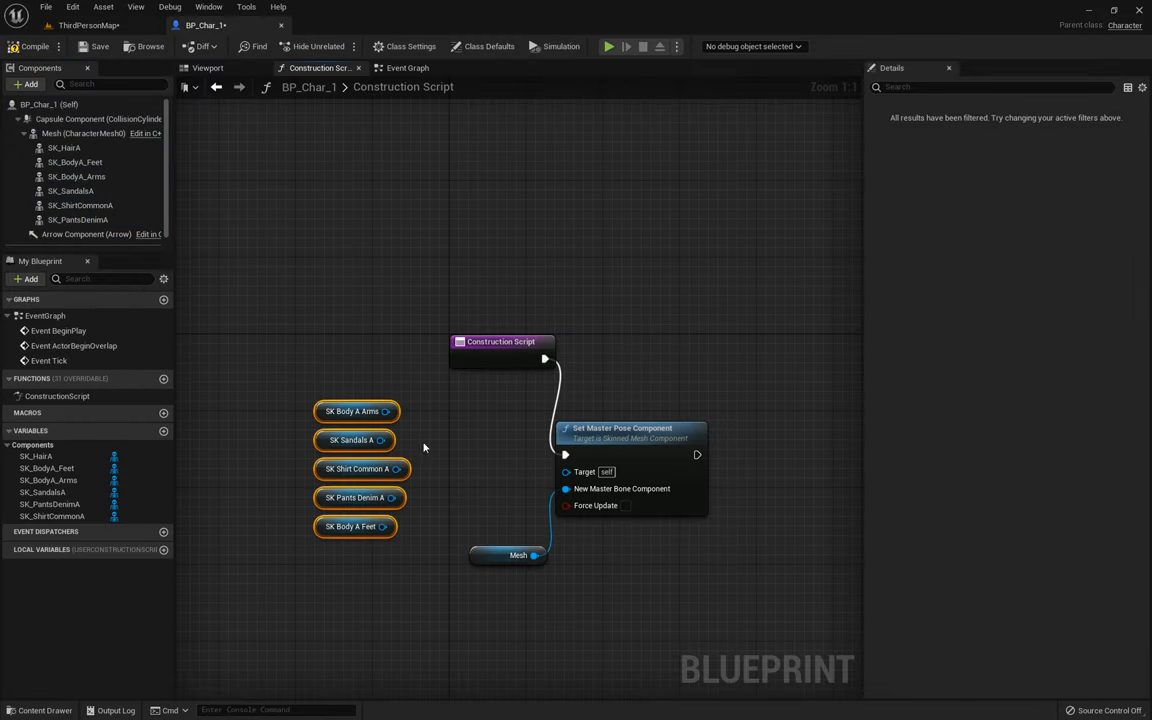
Step: Wire SK Shirt Common A into the Set Master Pose Component node's Target pin
left_click_drag(396, 468, 566, 472)
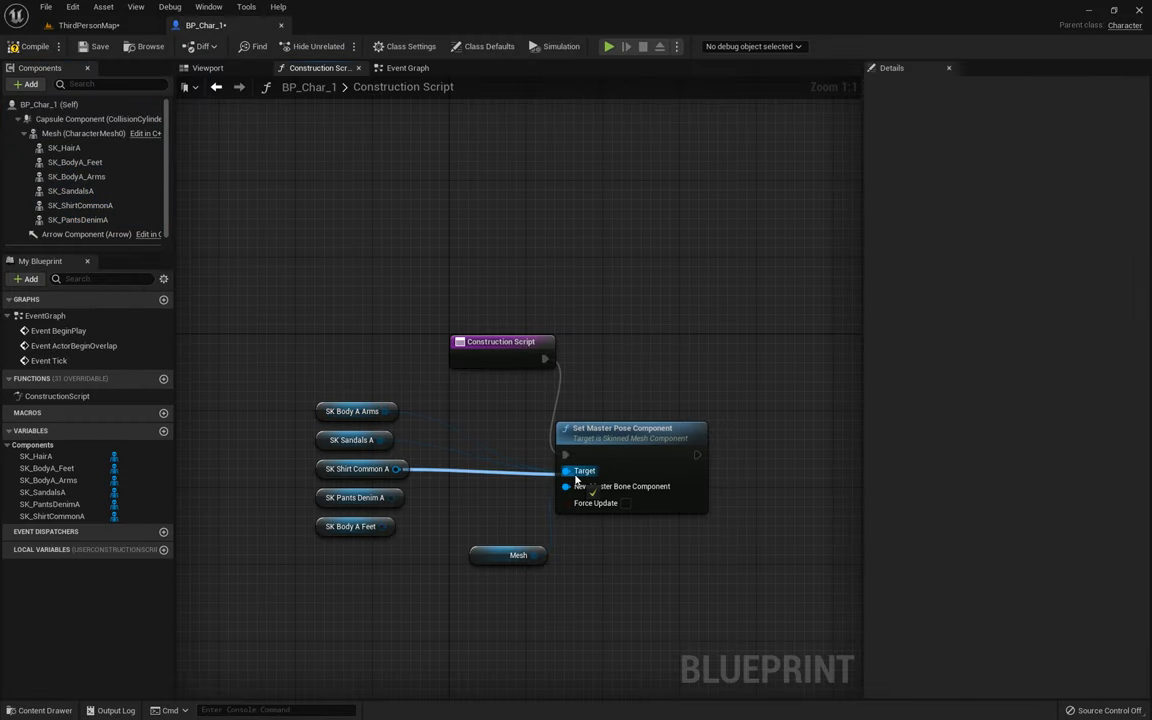
left_click(208, 68)
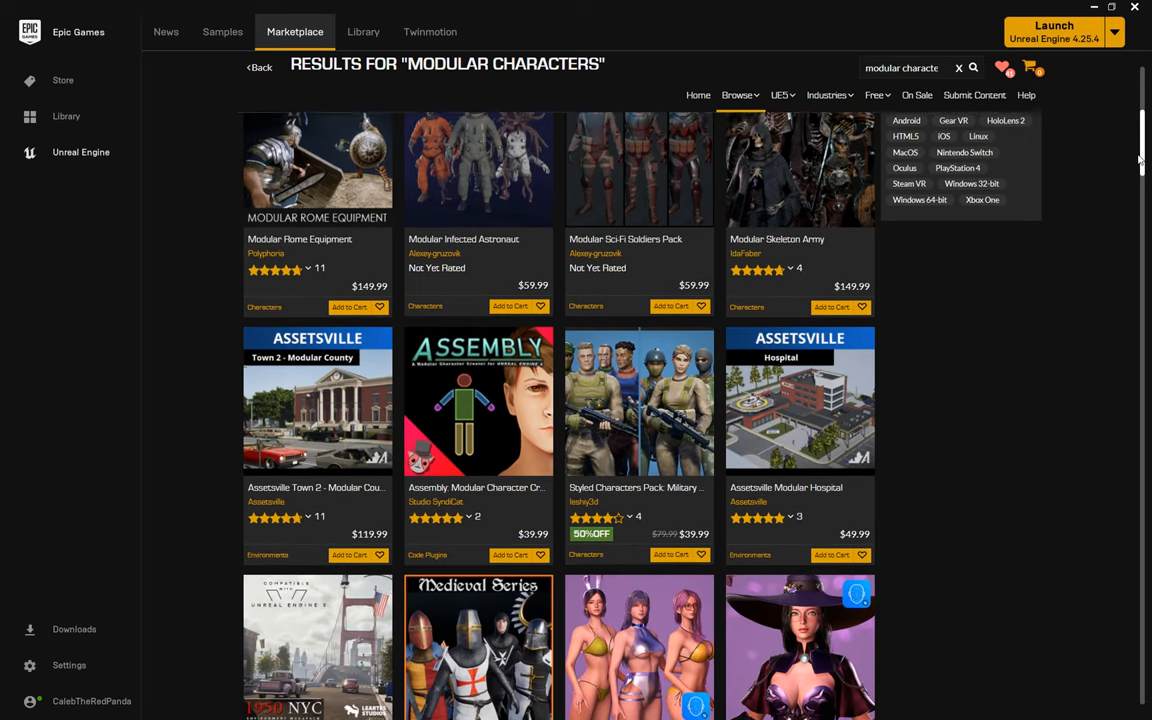
scroll("down", 3)
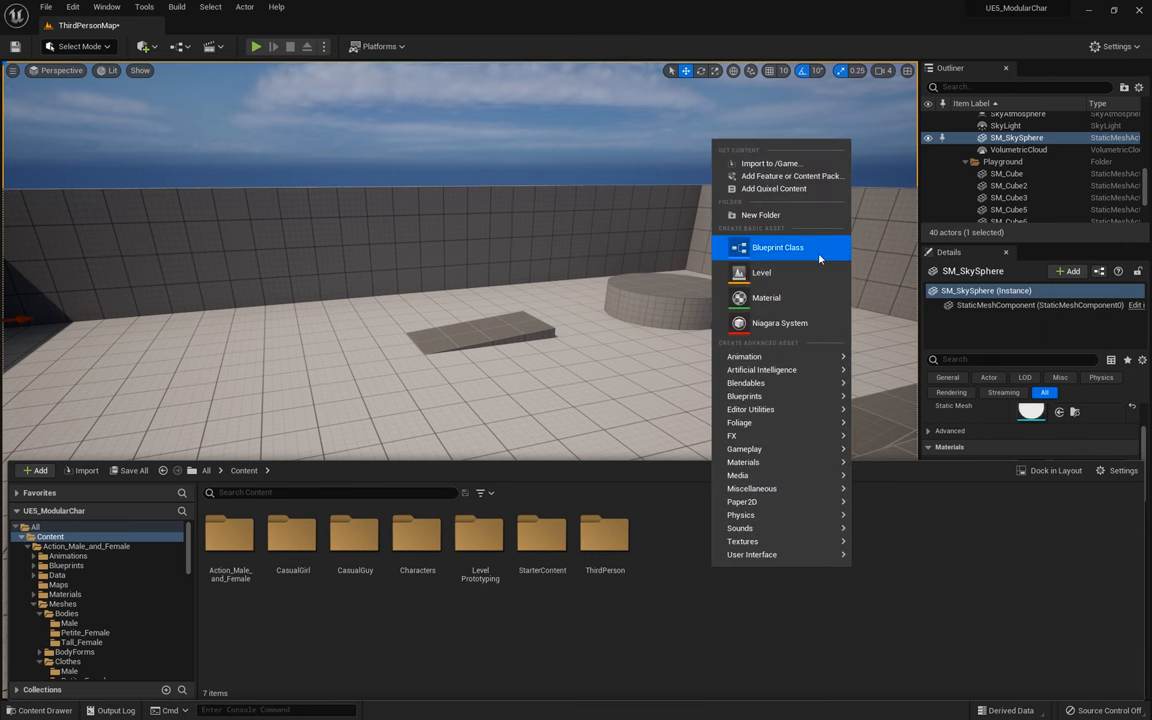
Step: Create a new Character blueprint class named BP_Char_1 in the Content folder
left_click(776, 248)
type("BP_Char_1")
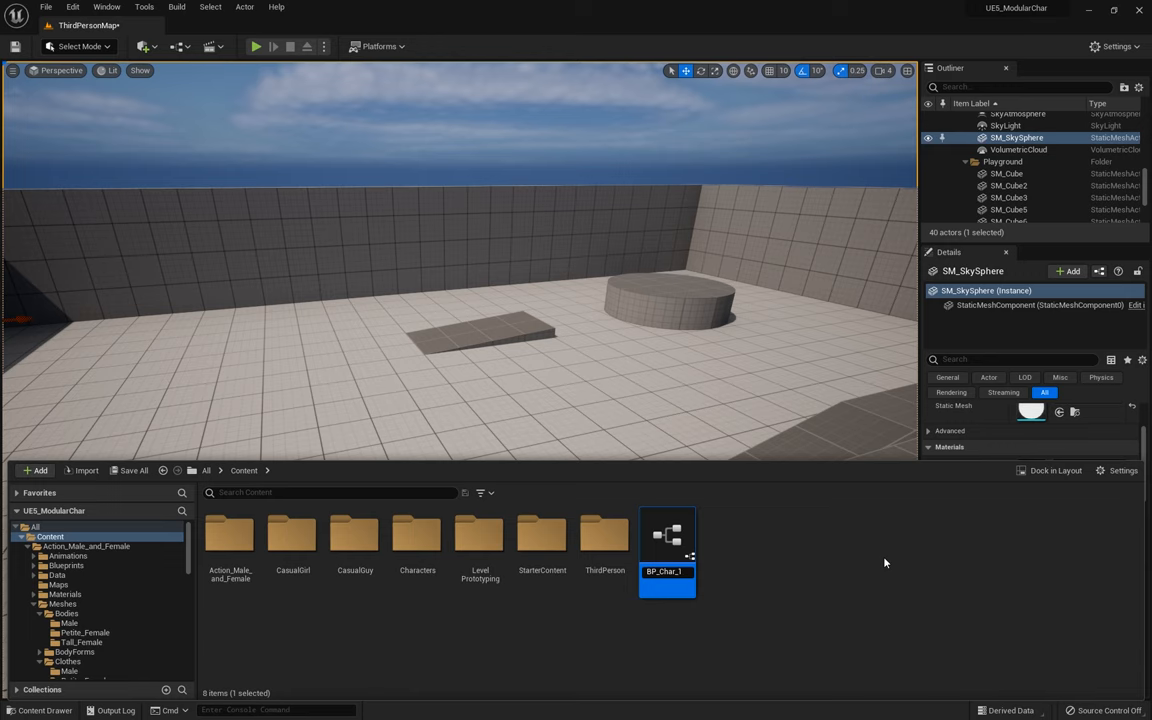
mouse_move(668, 536)
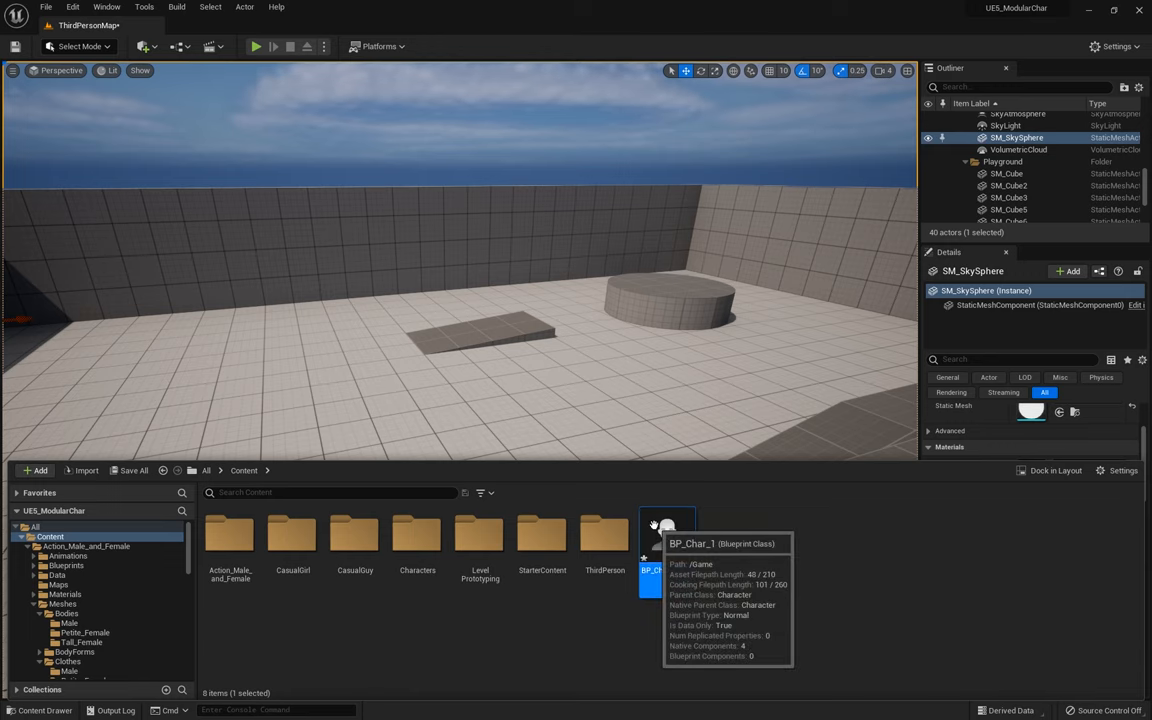
Step: Open BP_Char_1, select its Mesh component and browse into the Skin_Body / Body_Parts_Base mesh folders
double_click(668, 536)
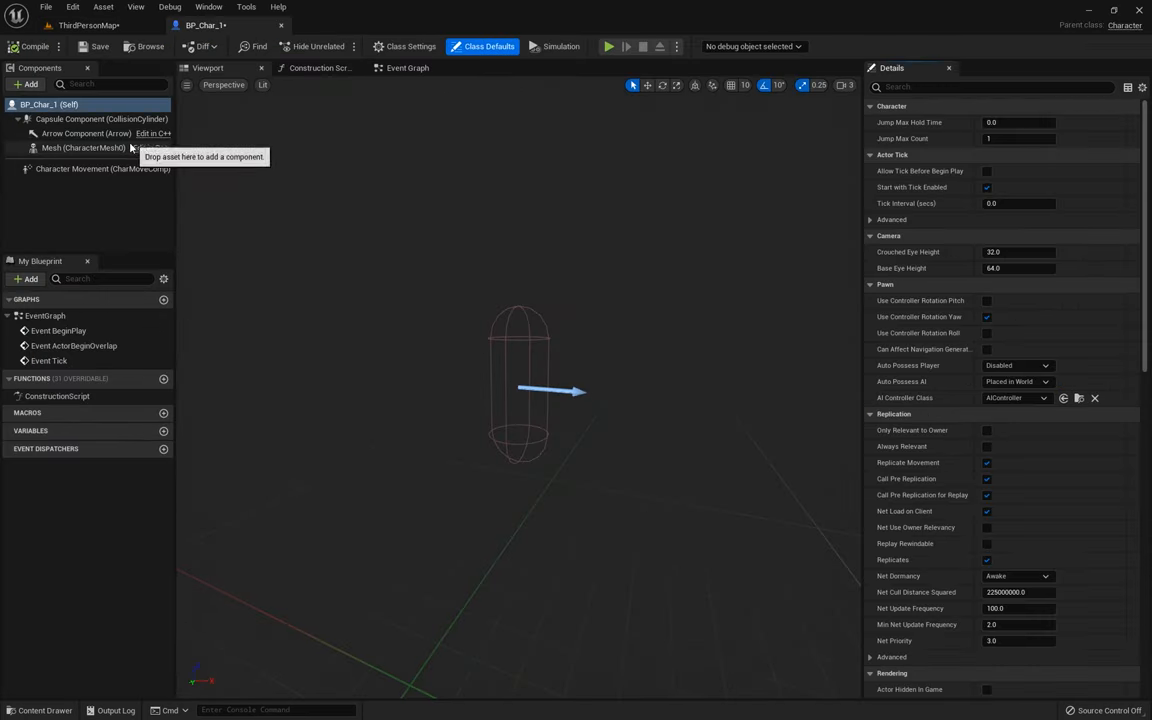
left_click(90, 24)
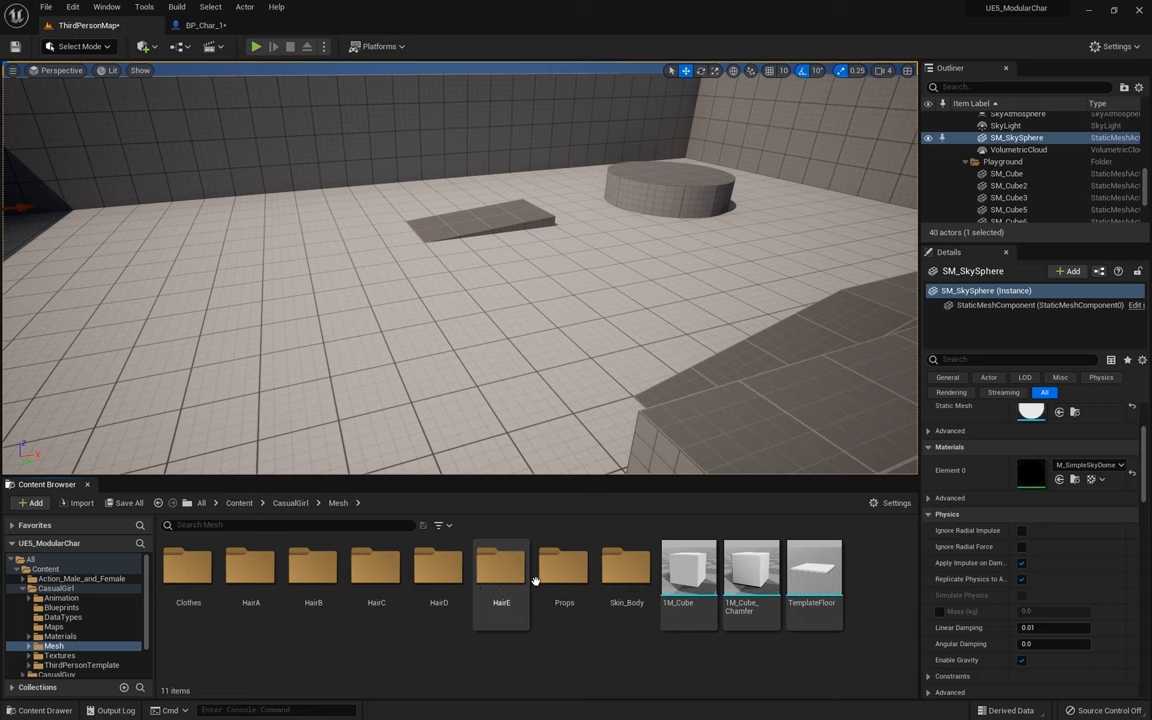
double_click(626, 570)
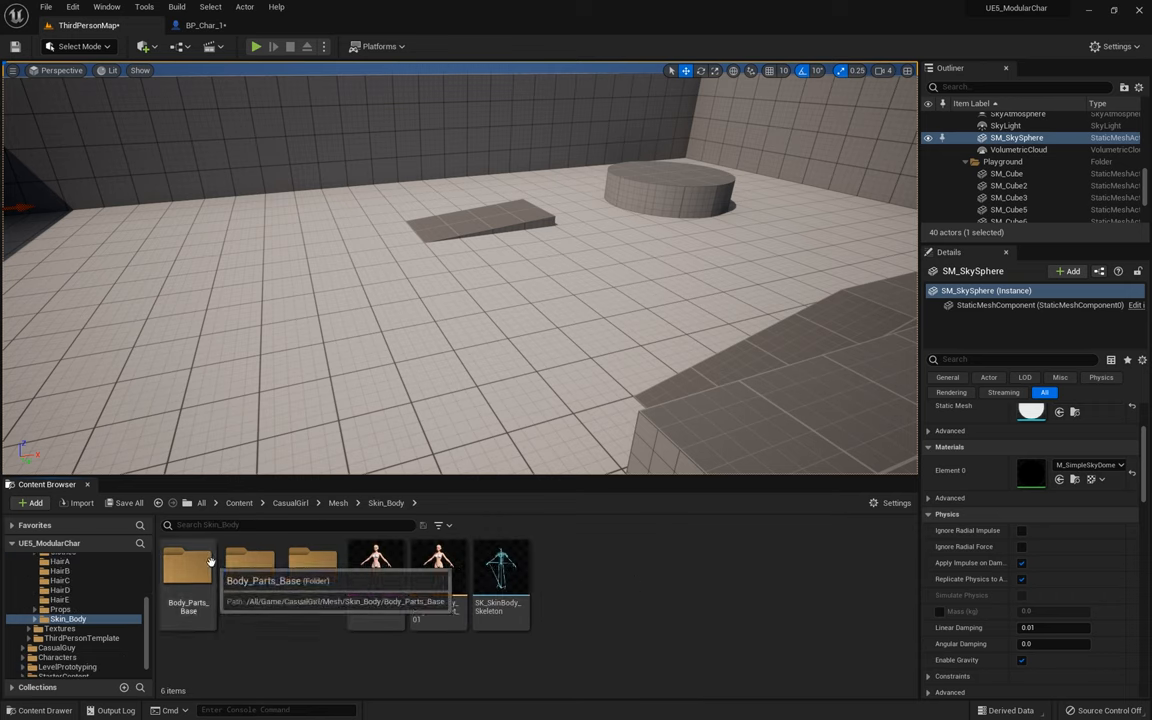
double_click(188, 564)
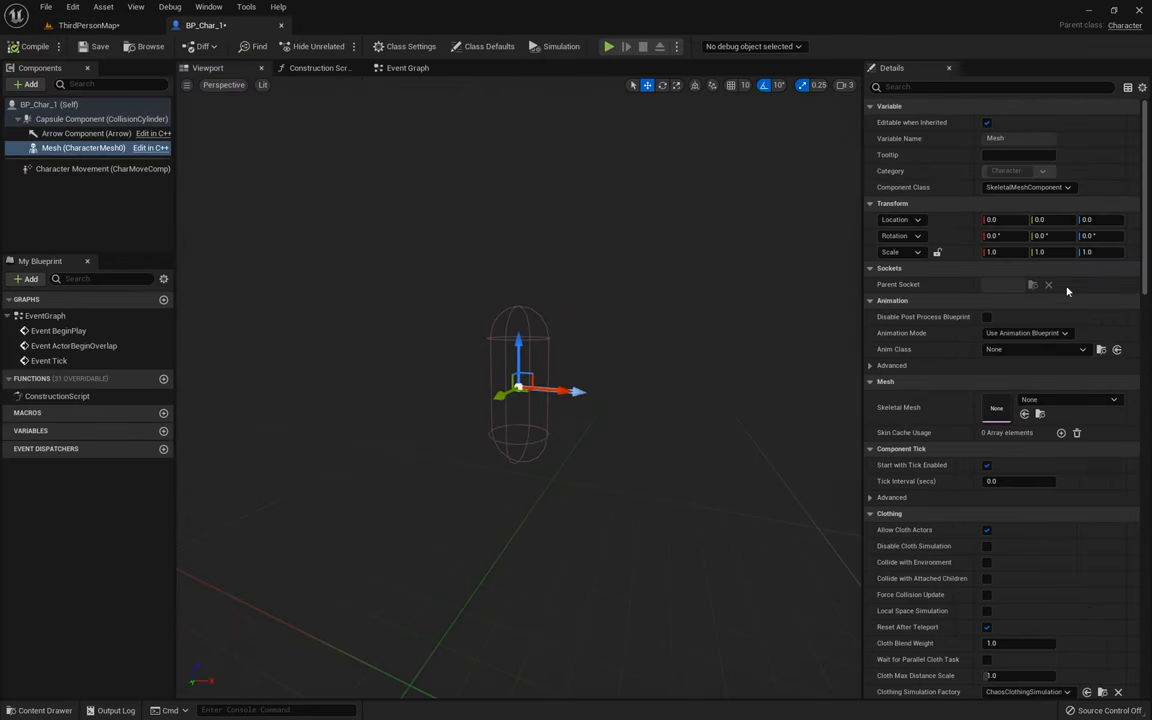
left_click(1068, 408)
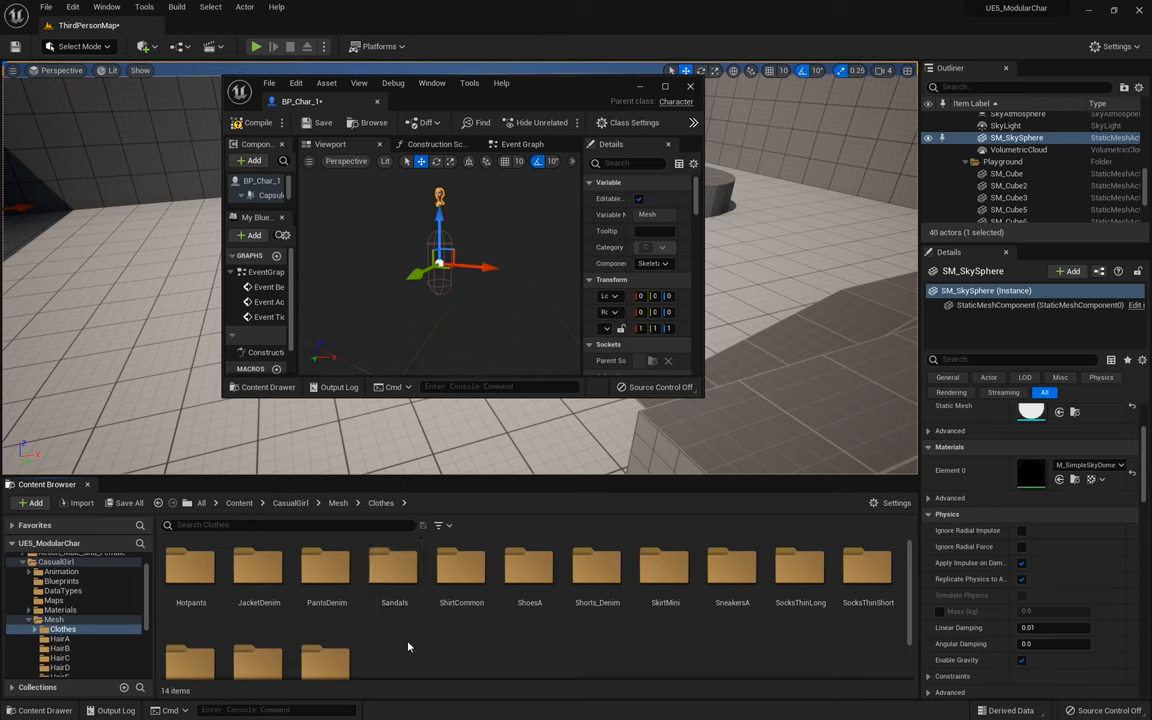
Step: Browse the ShirtCommon and Sandals folders and add the SK_SandalsA part under Mesh
double_click(460, 570)
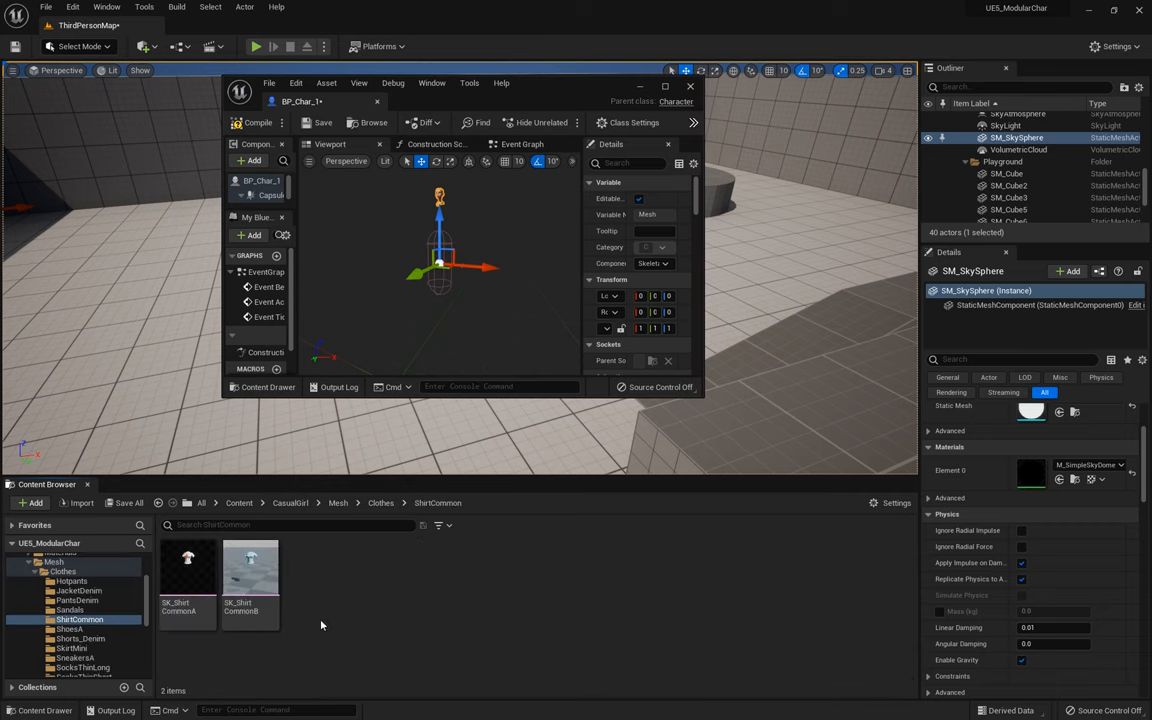
left_click(188, 570)
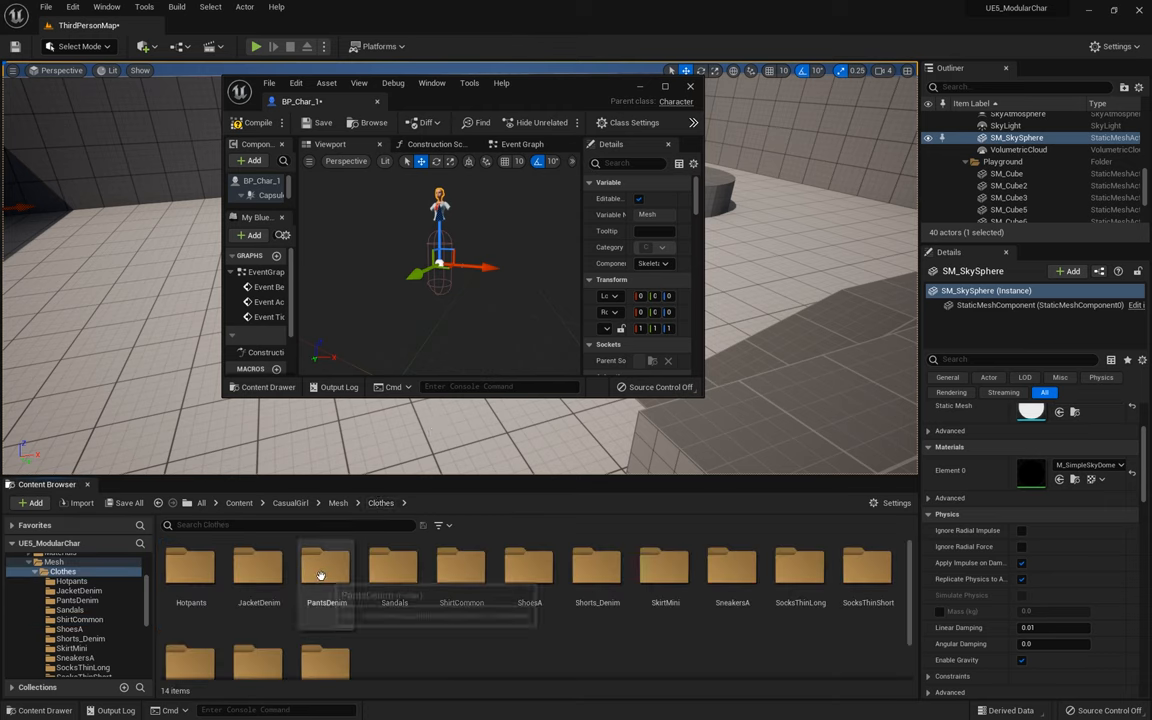
double_click(326, 568)
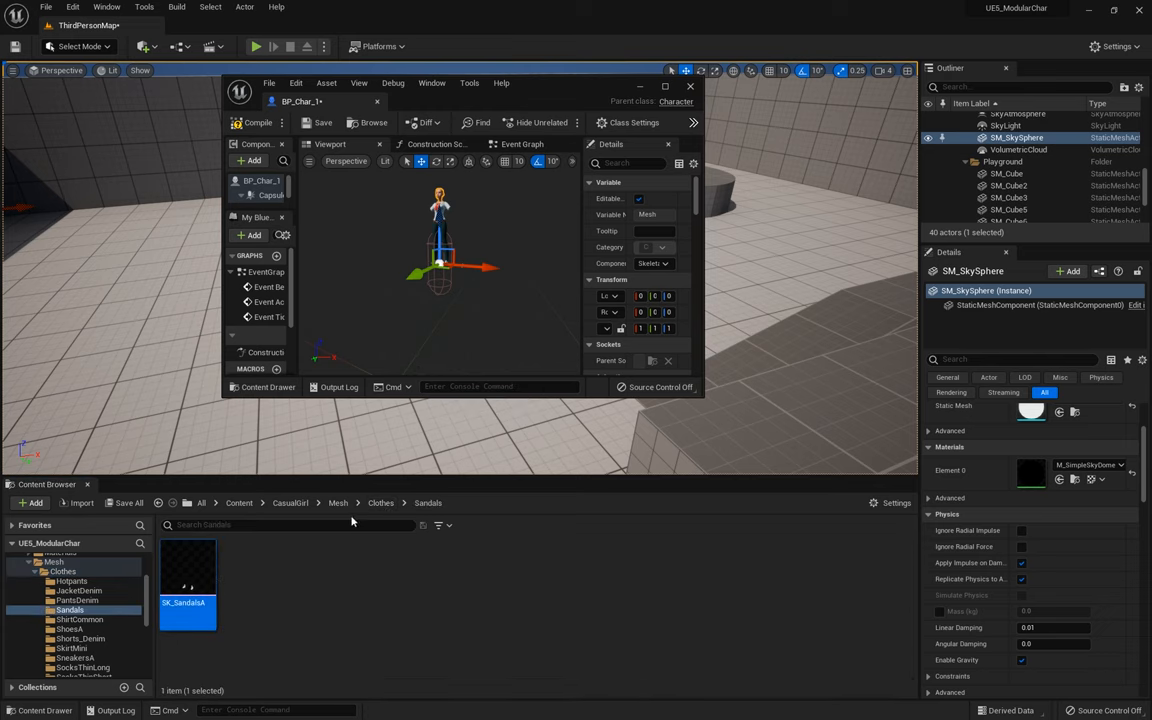
left_click(380, 502)
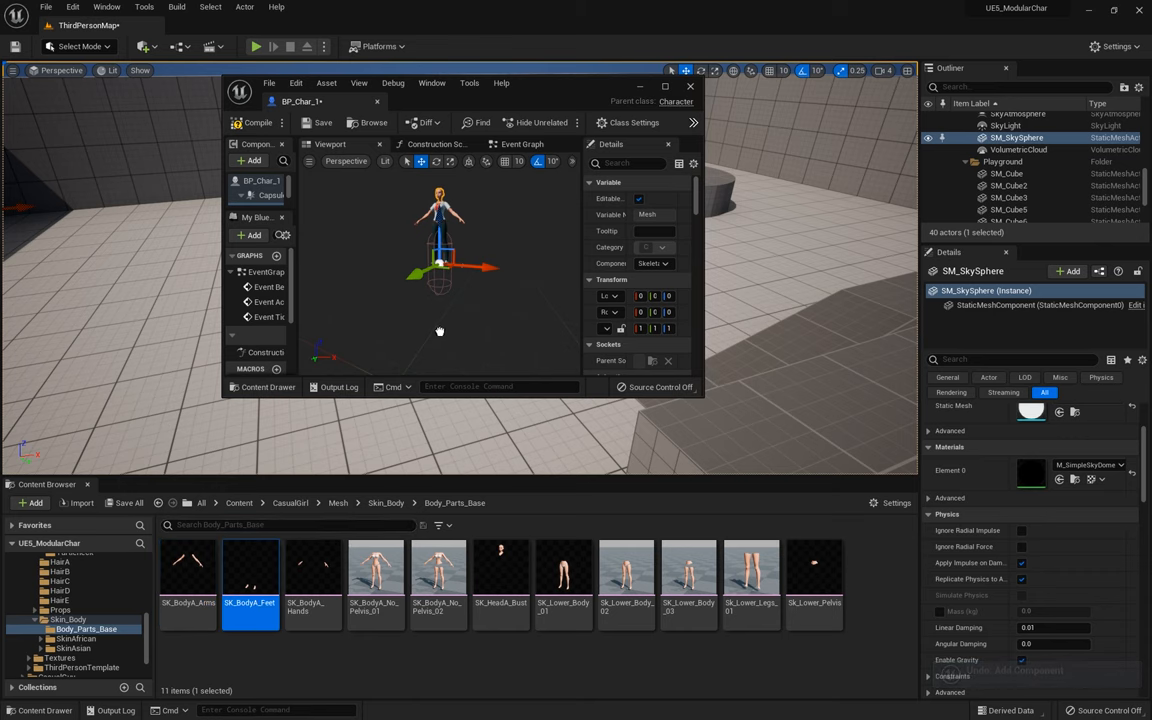
Step: Navigate back up to the Mesh folder and into HairA for the SK_HairA part
left_click(386, 502)
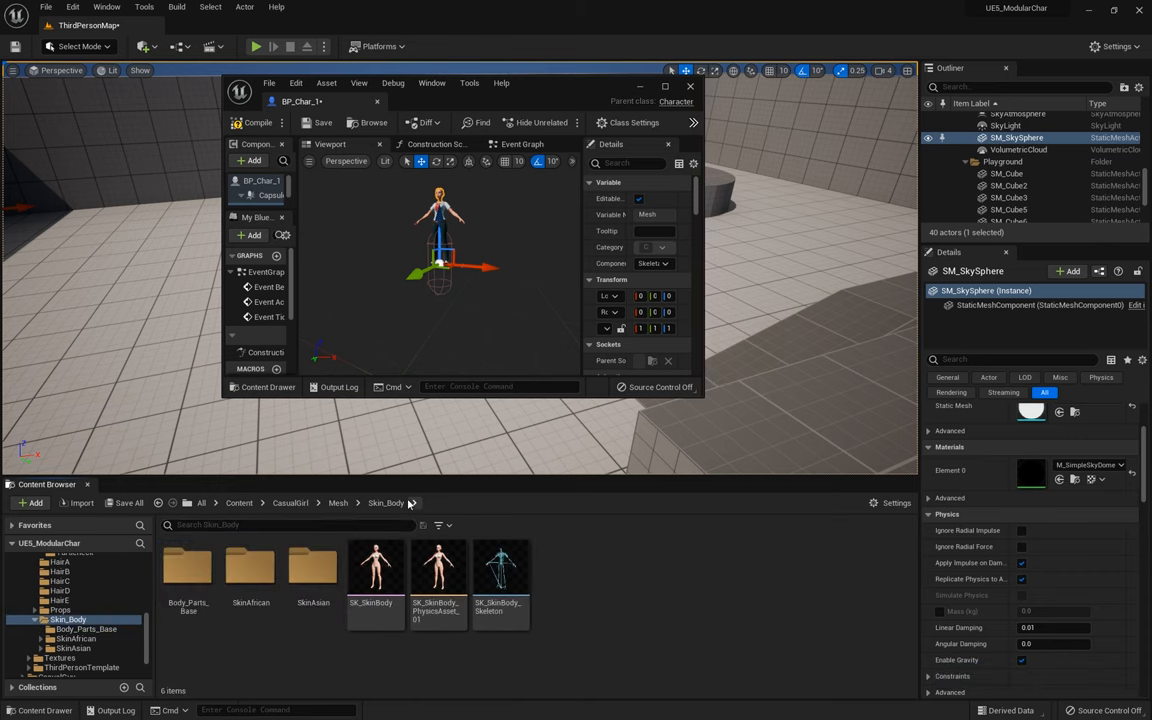
left_click(336, 504)
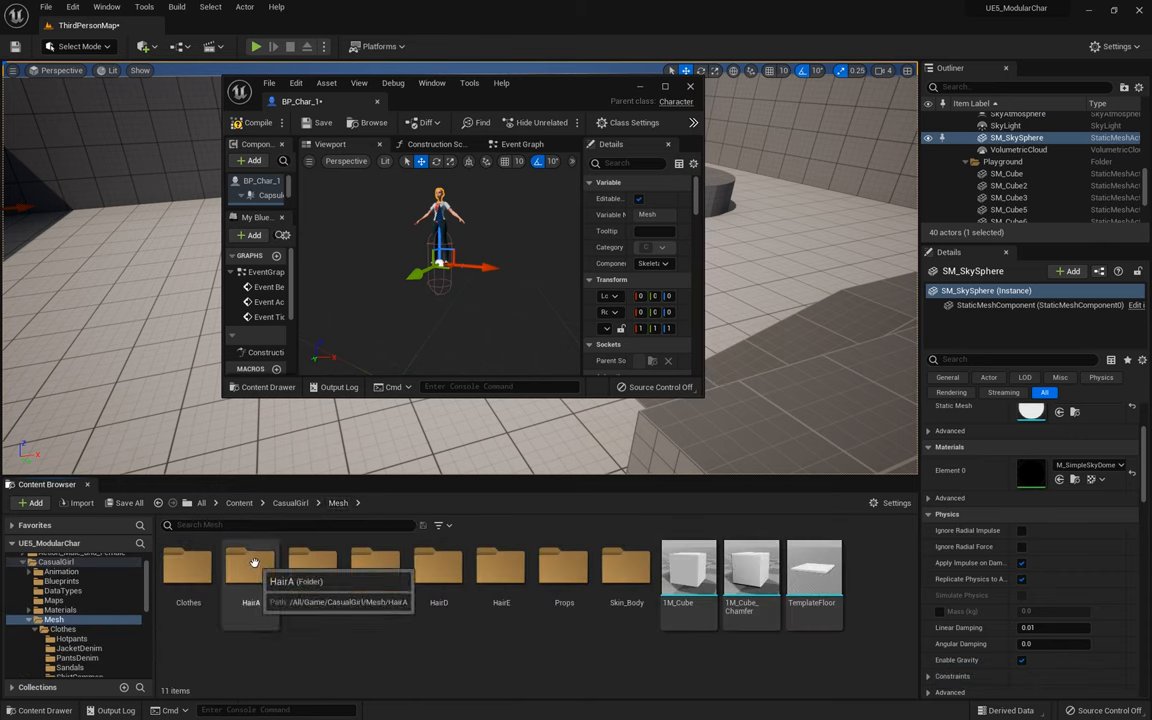
double_click(252, 564)
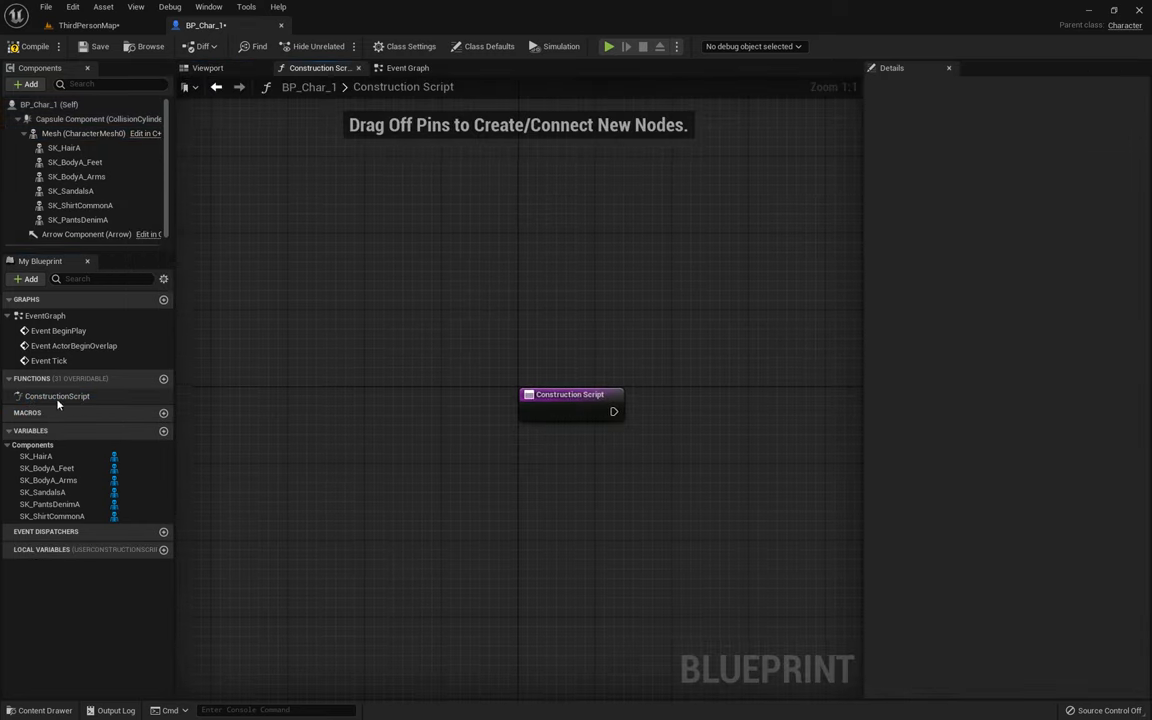
Step: Add a Set Master Pose Component node driven by the Construction Script's exec pin
left_click_drag(614, 412, 630, 480)
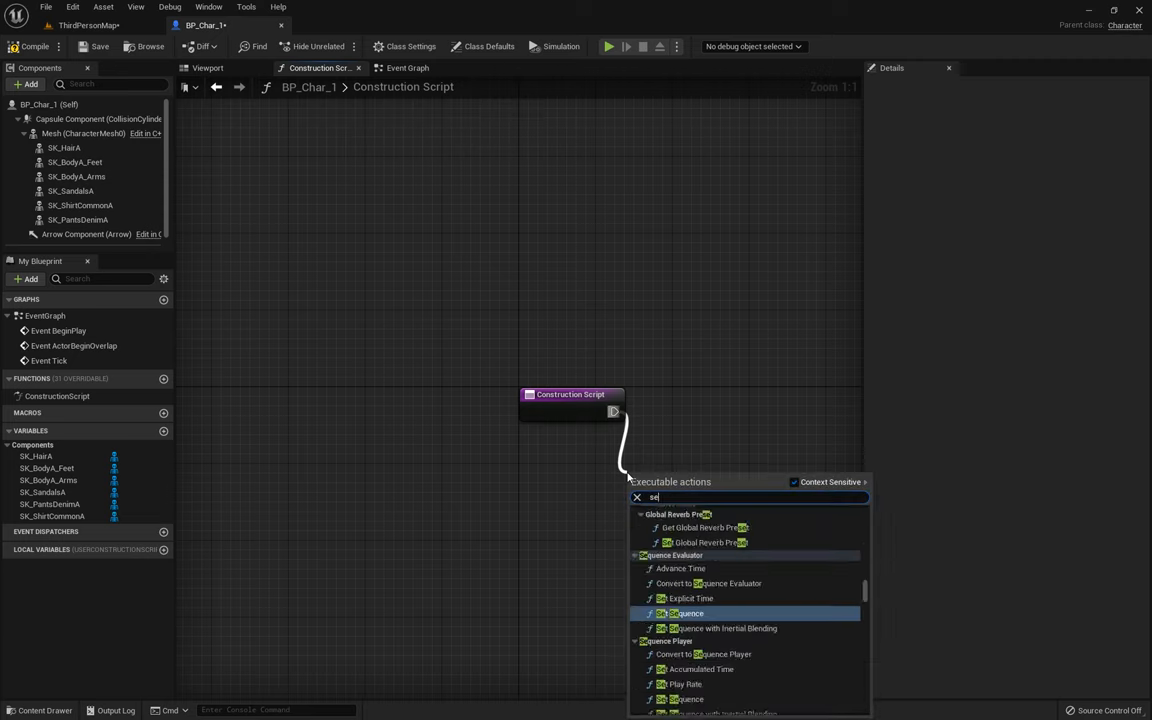
type("set master")
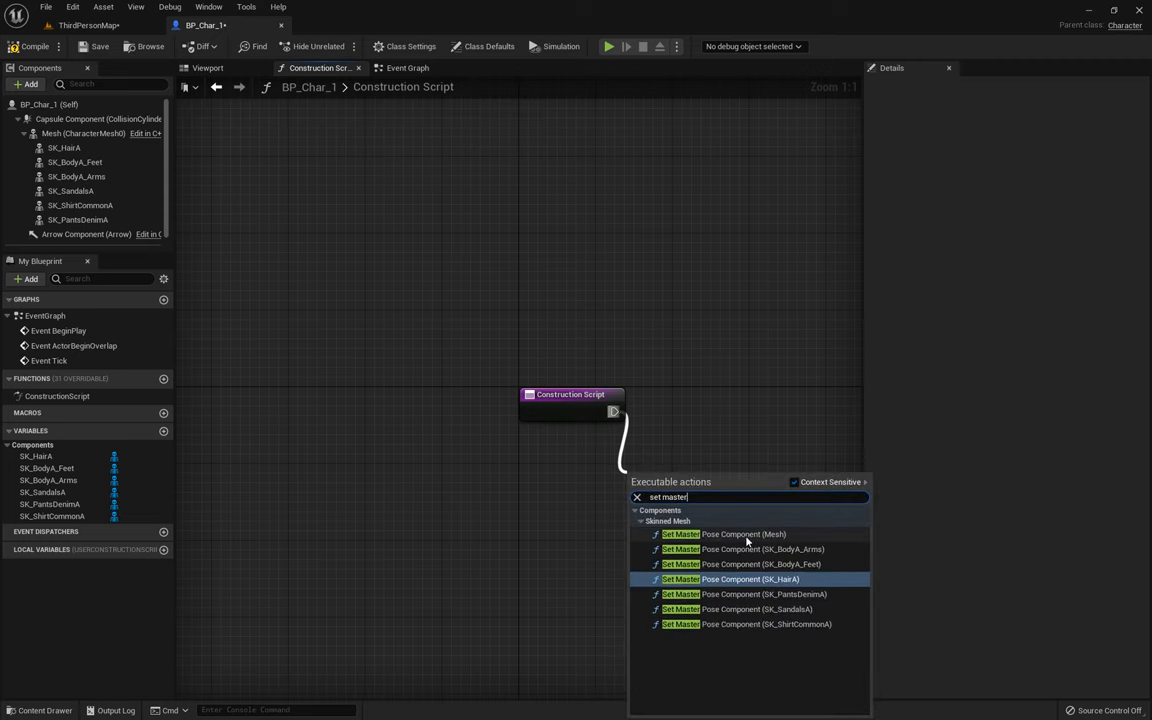
left_click(722, 534)
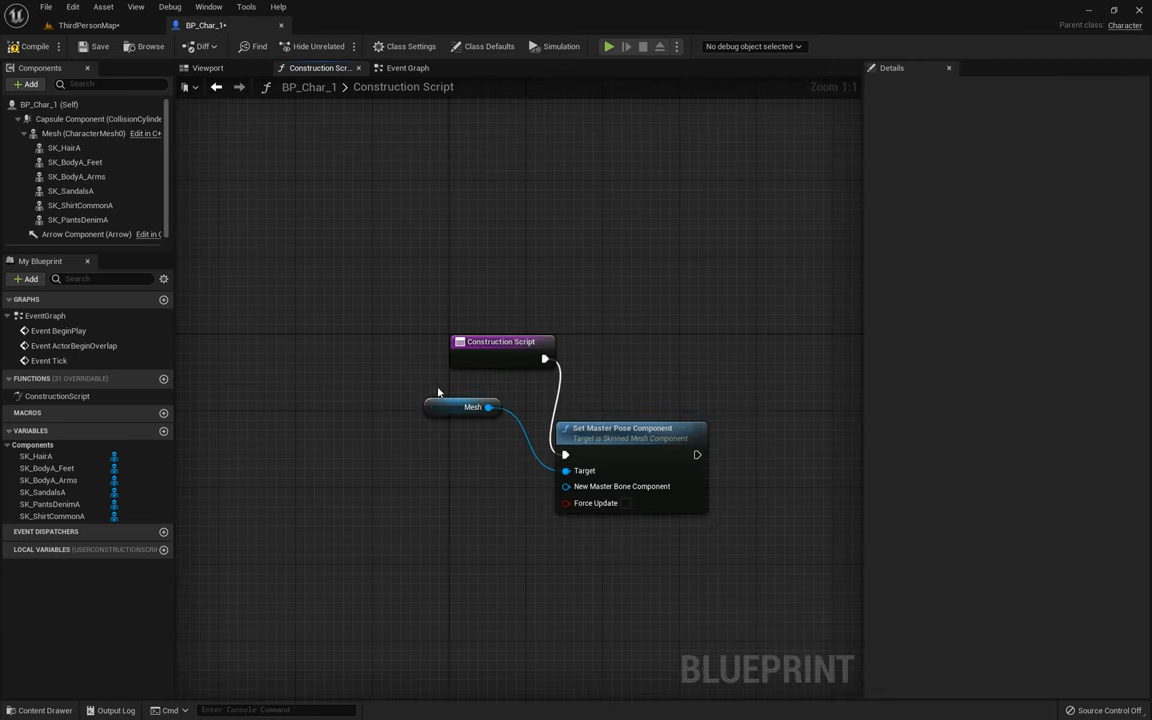
mouse_move(116, 132)
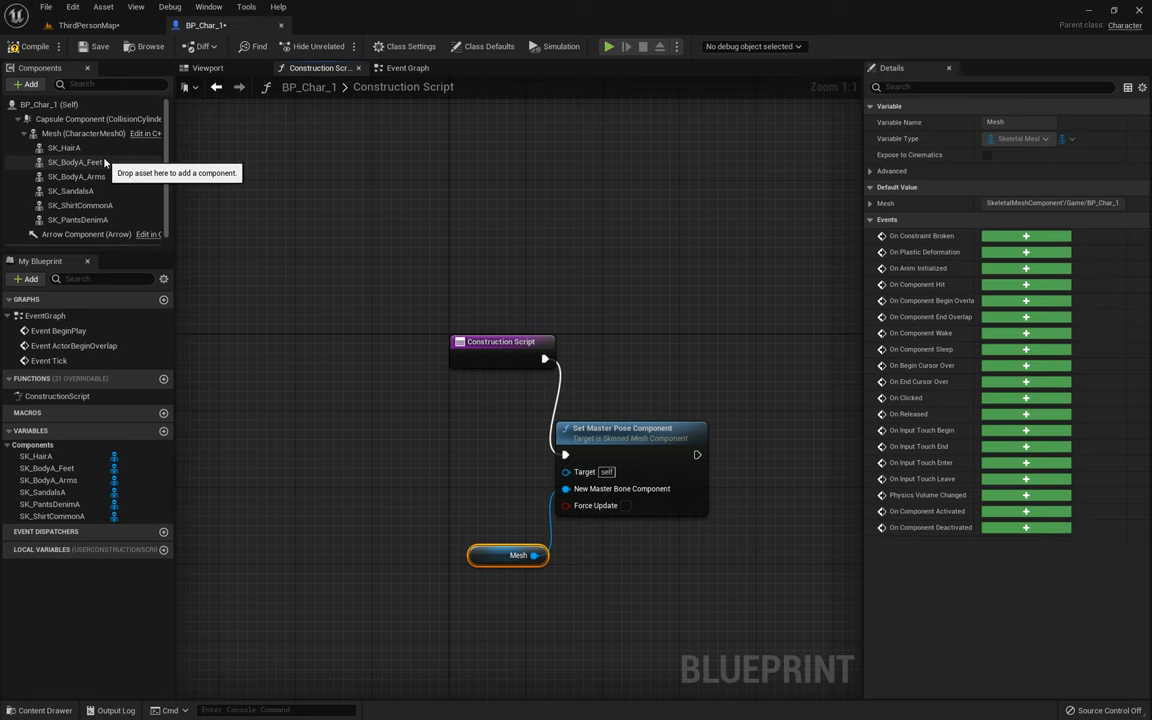
Step: Bring the mesh part references into the graph and connect SK Body A Feet as a target
left_click(74, 162)
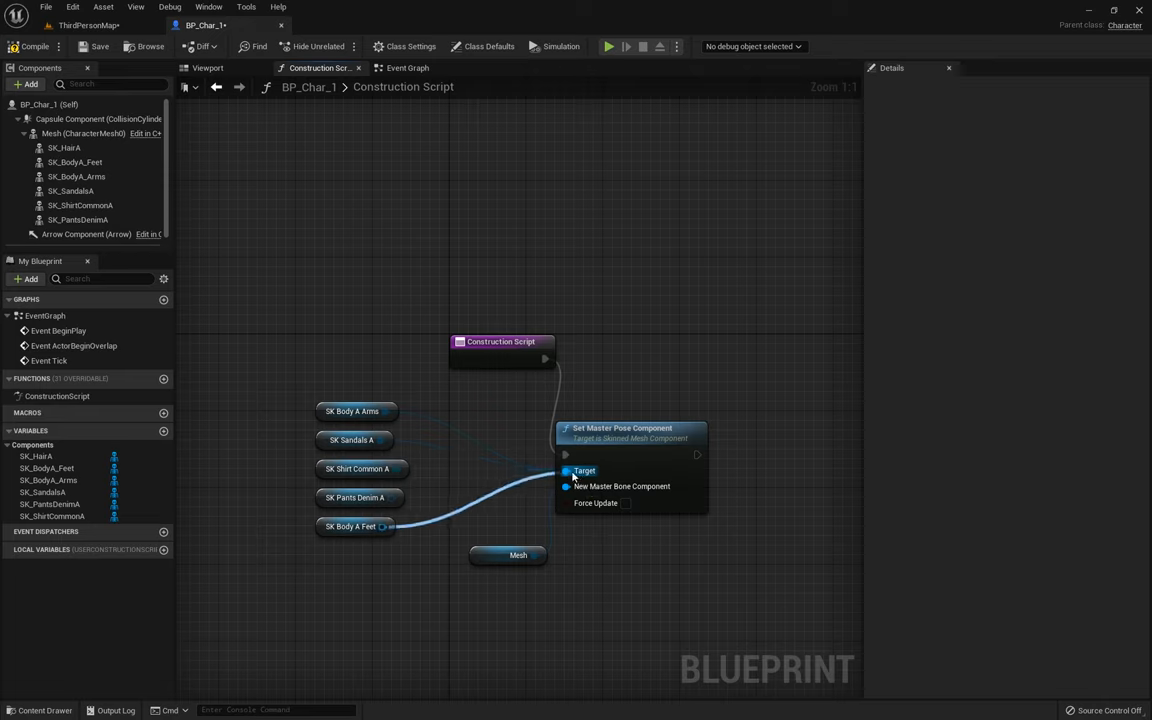
left_click(206, 68)
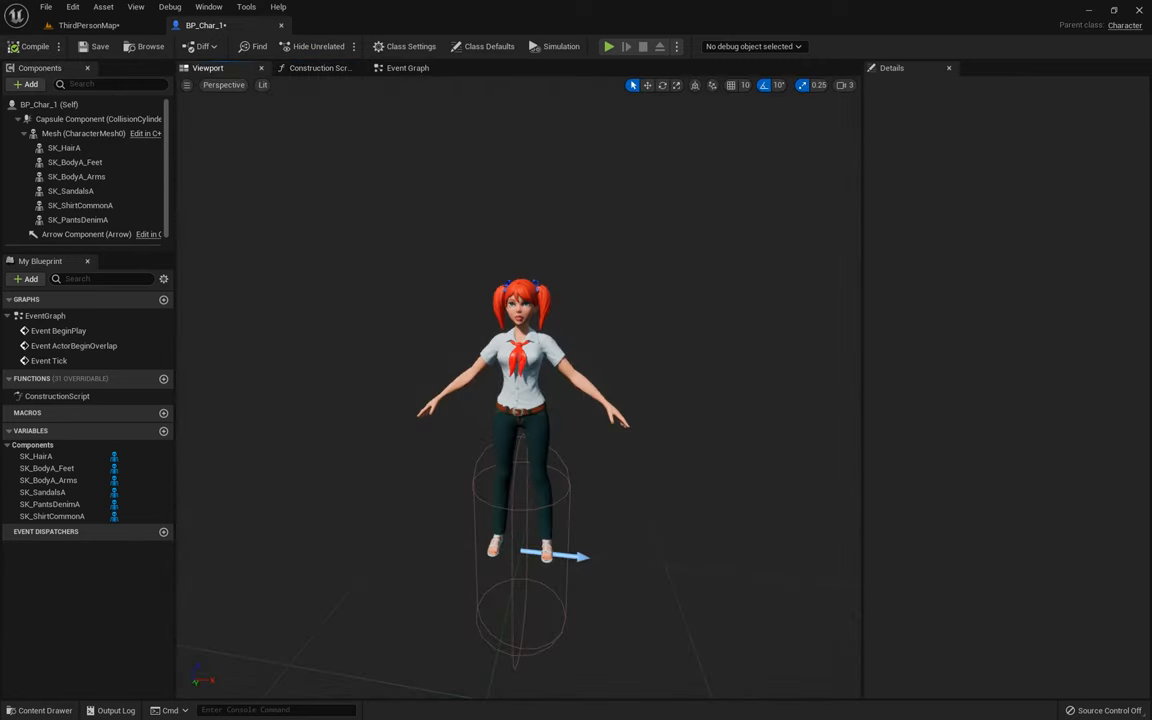
Step: Parent SK_HairA to the head socket, then select the main body Mesh component
left_click(64, 148)
type("head")
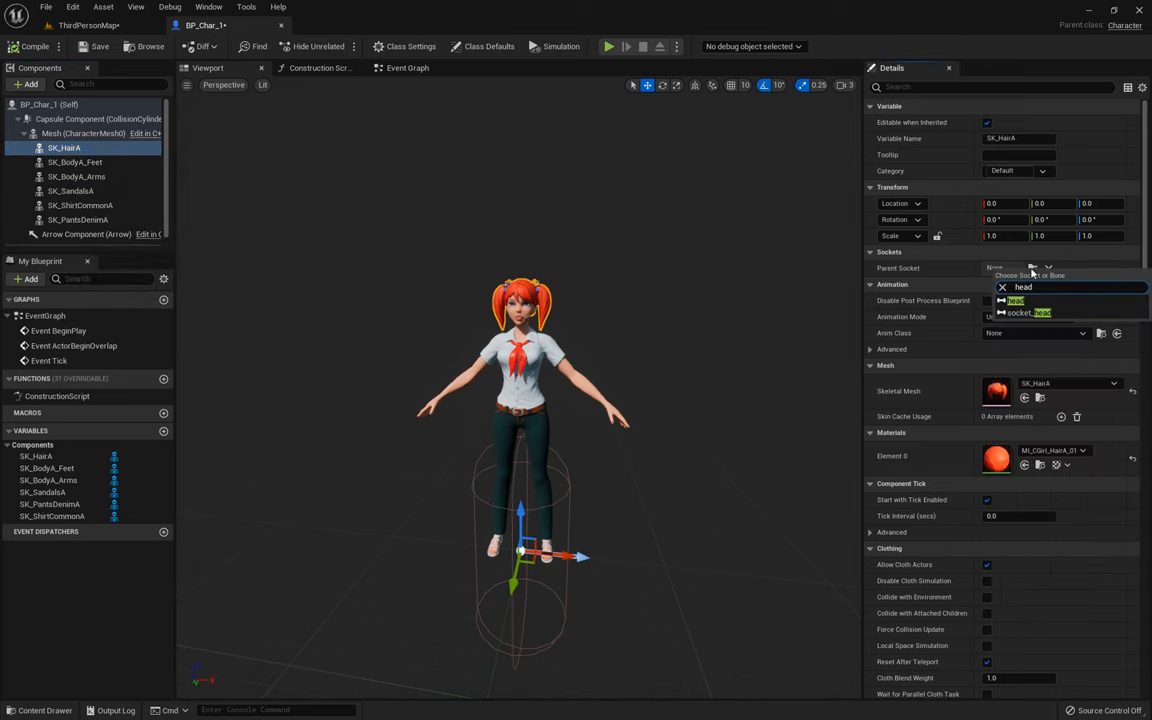
left_click(1030, 312)
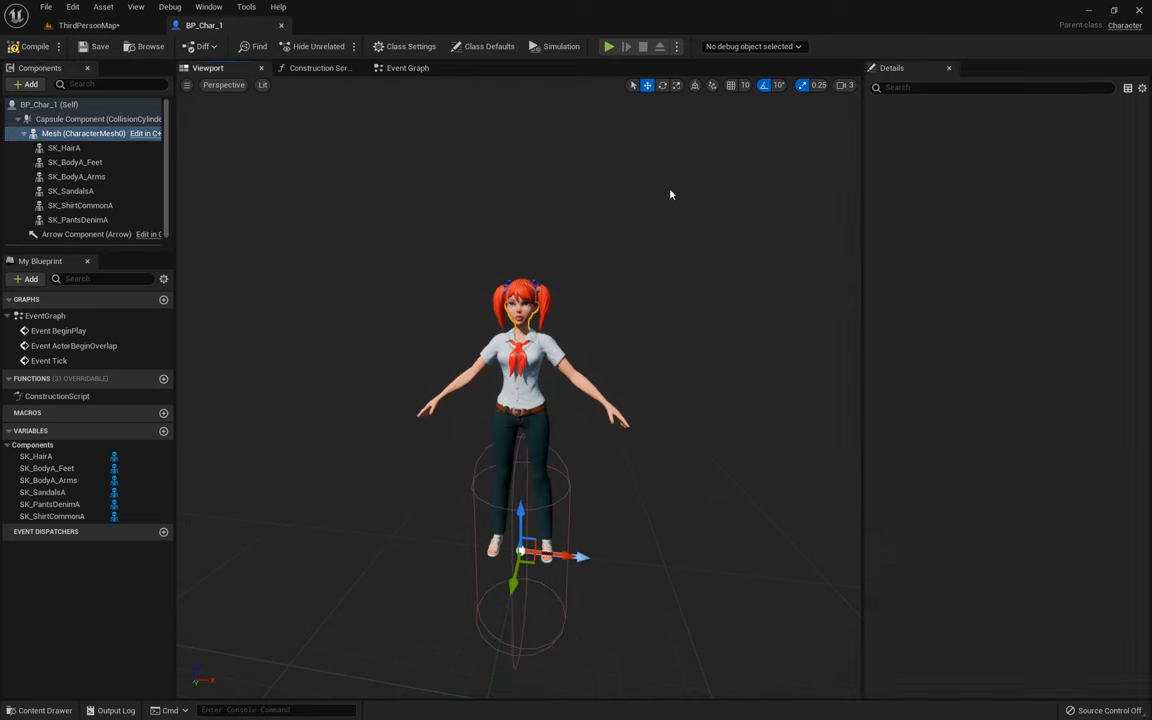
left_click(84, 132)
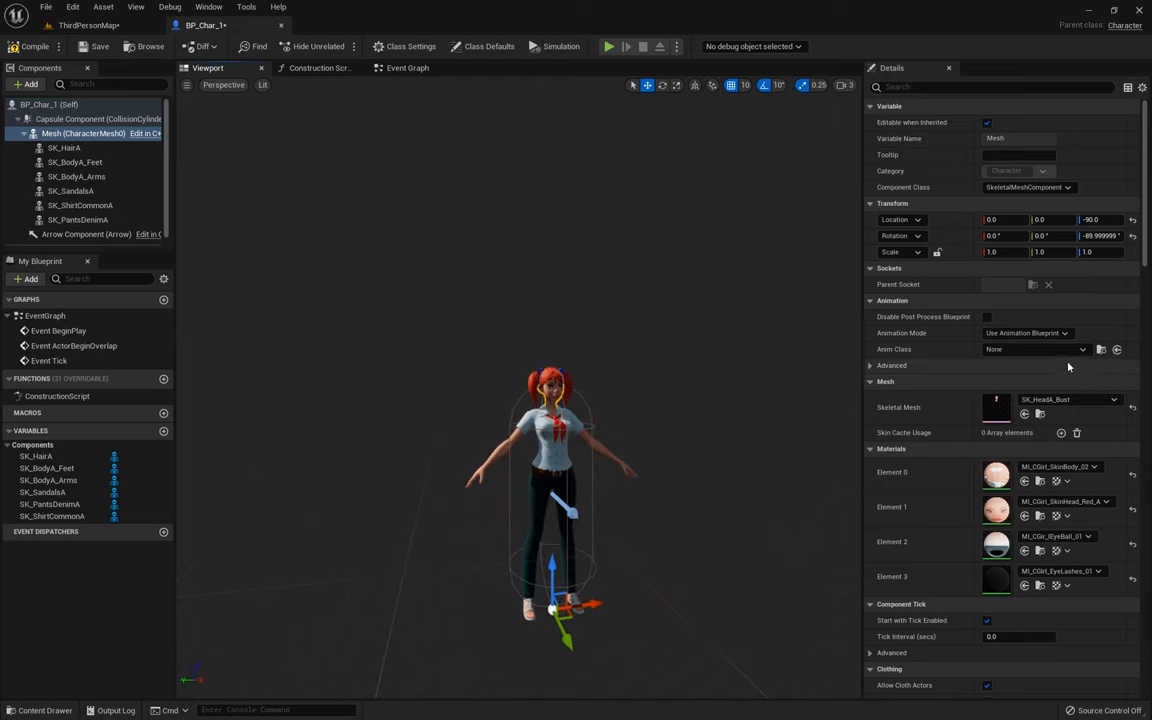
Step: Set the main Mesh's Anim to Play to the Idle animation sequence
left_click(1070, 352)
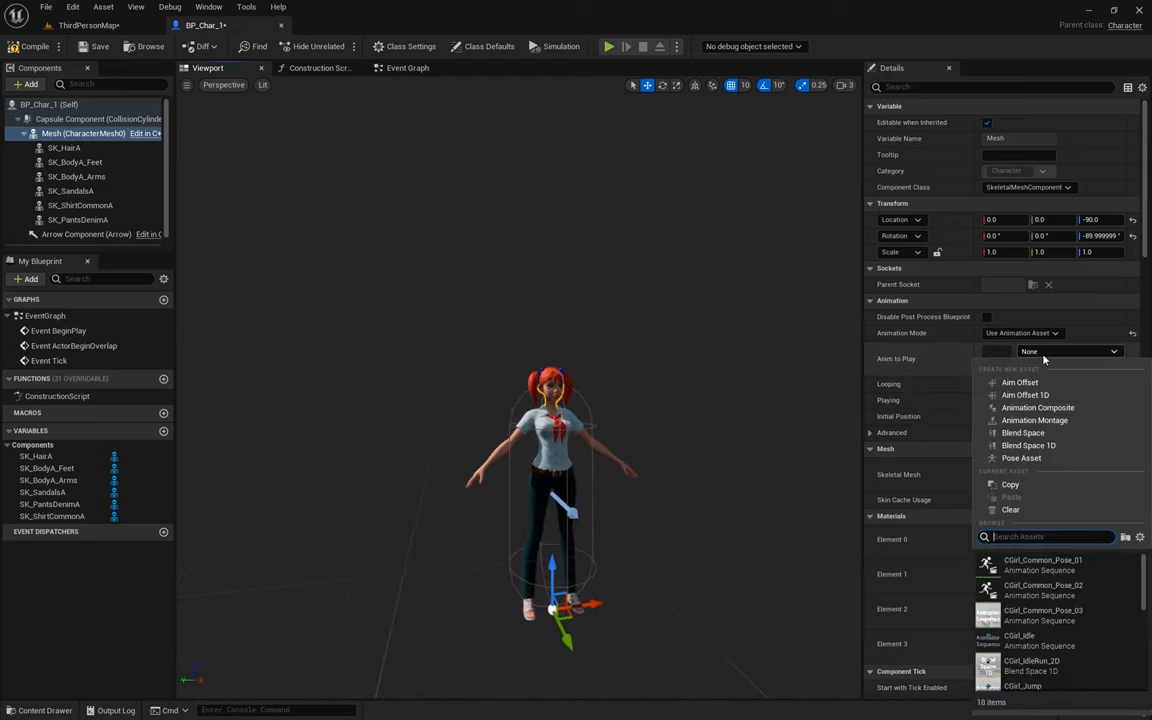
type("idl")
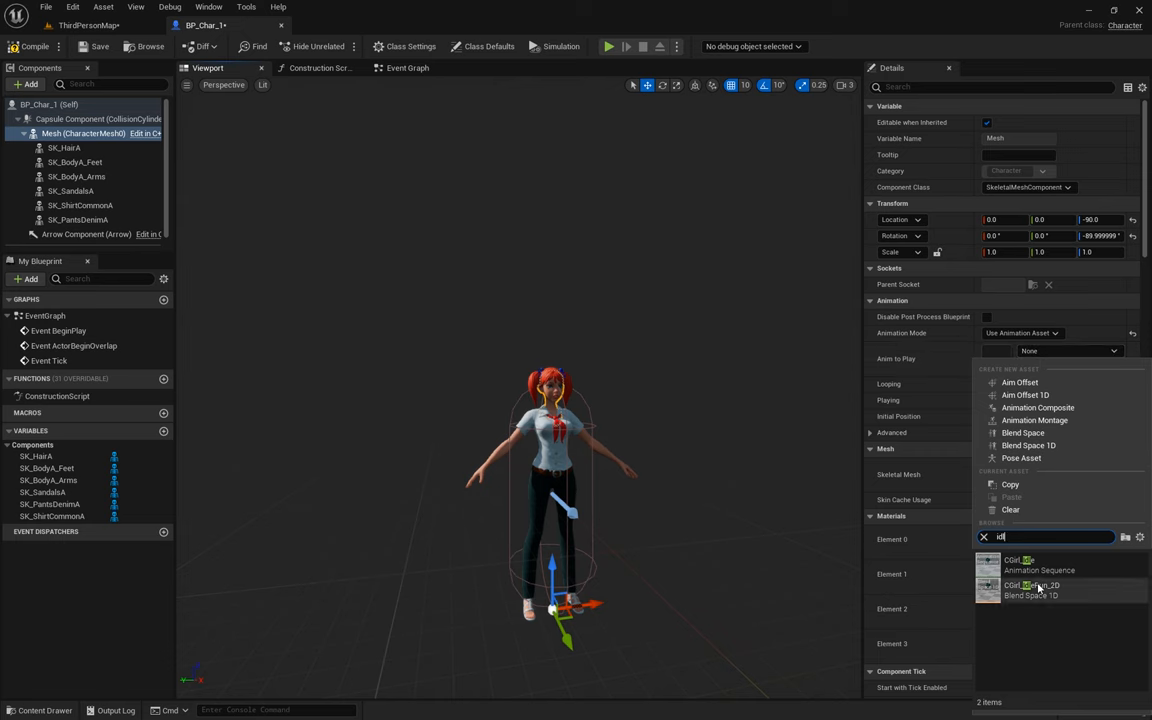
left_click(1038, 564)
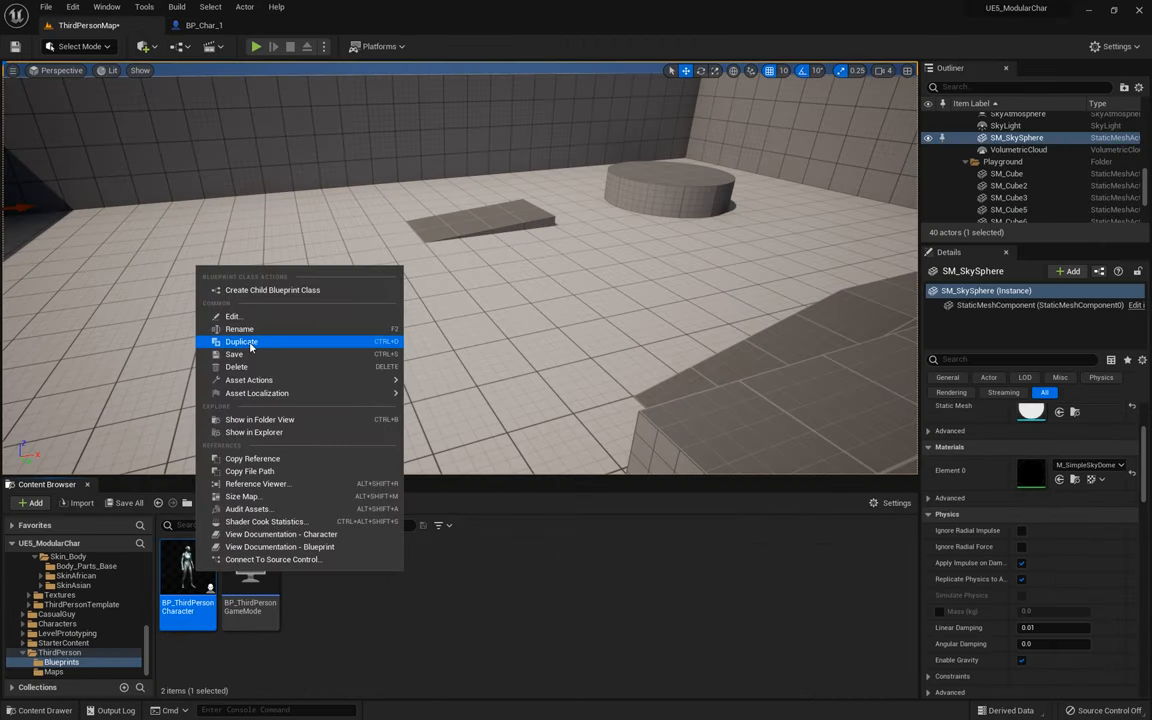
Step: Duplicate BP_ThirdPersonCharacter into BP_Char_2 and open it for editing
left_click(240, 340)
type("BP_Char")
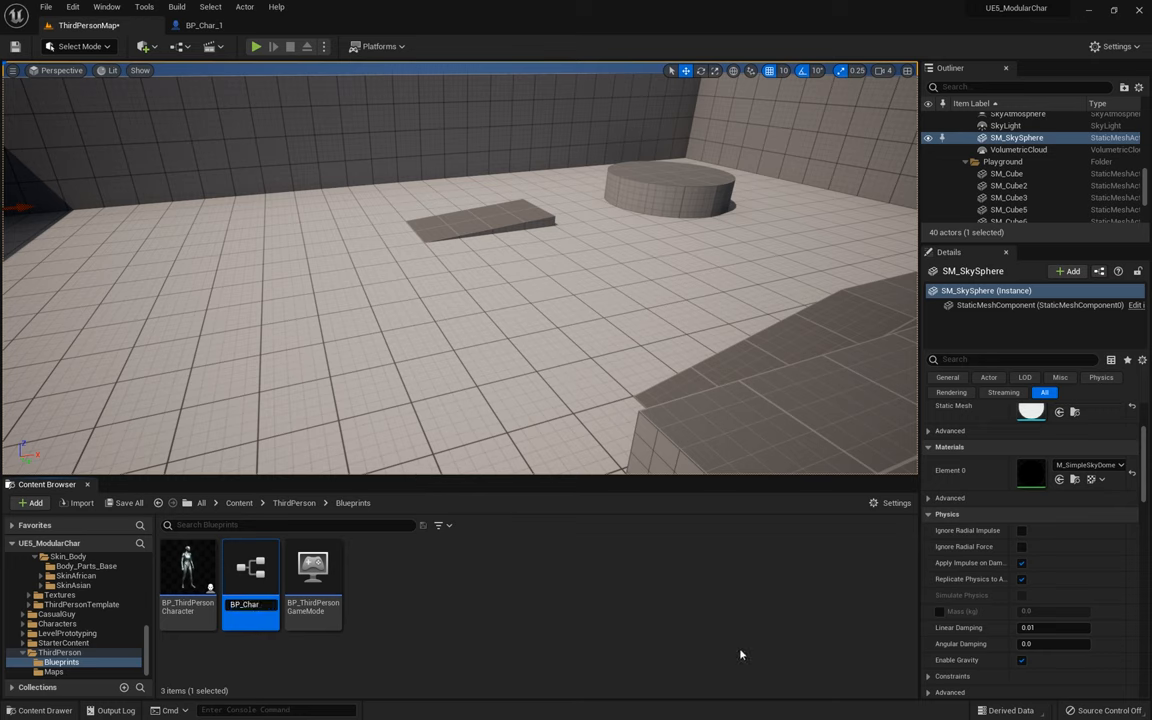
left_click(64, 656)
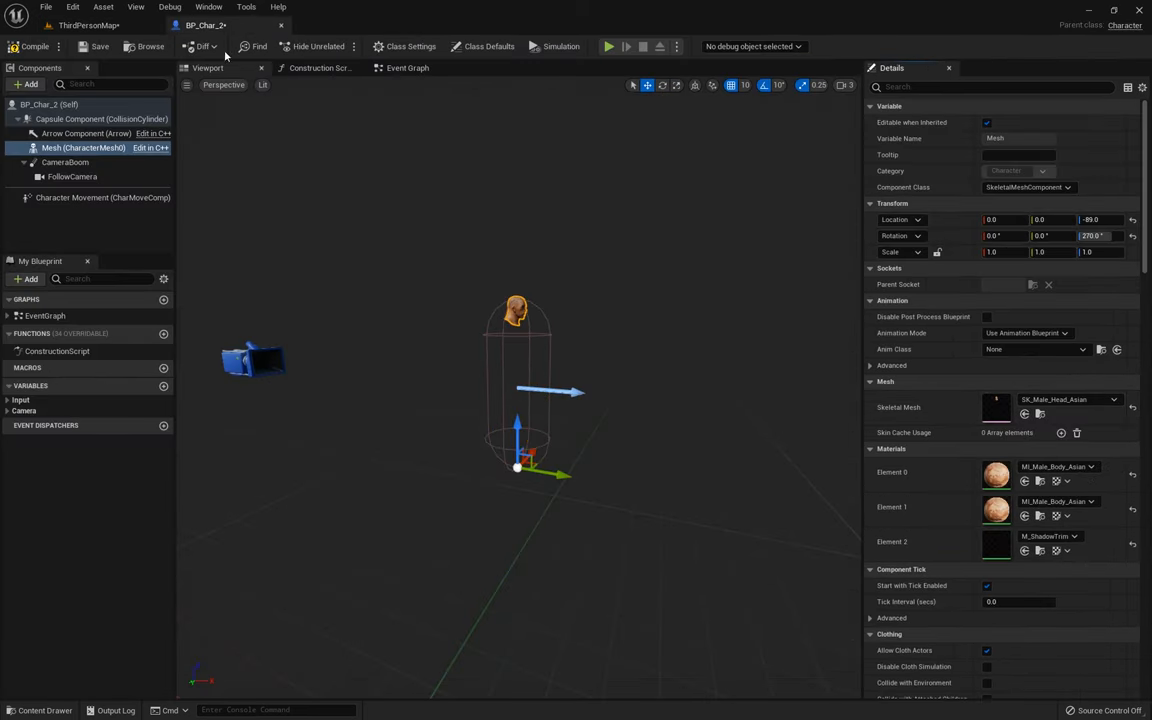
mouse_move(88, 24)
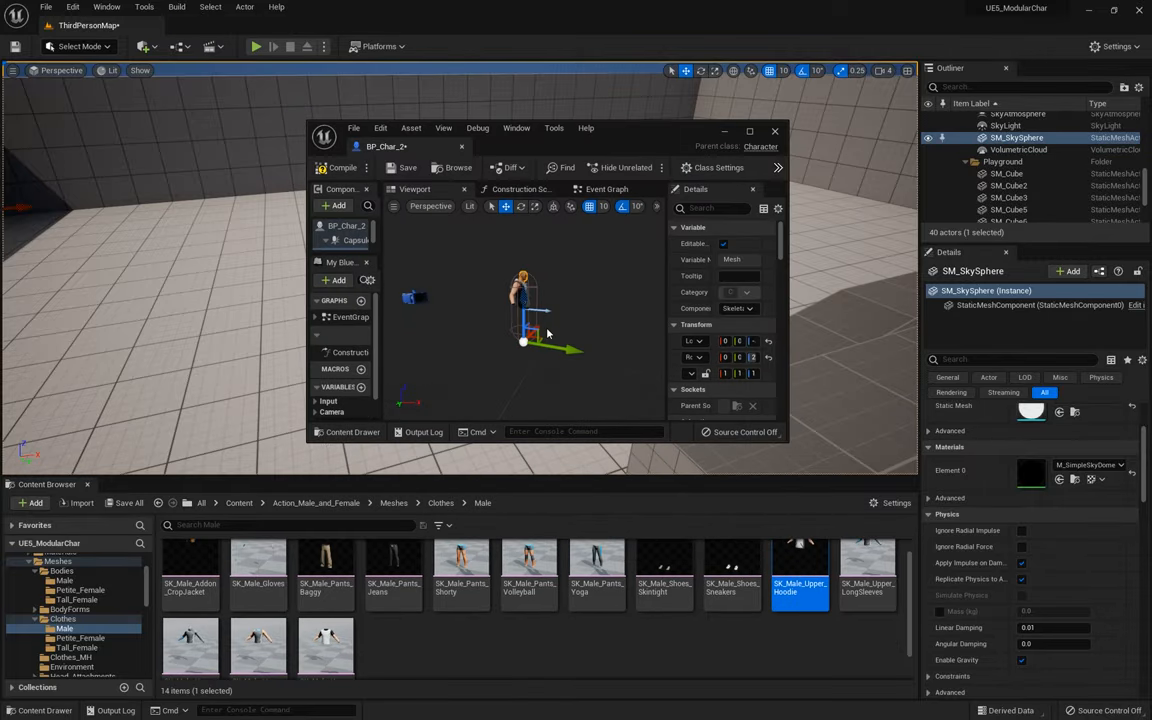
Step: Add the male jeans, body parts and Pompadour hair meshes to BP_Char_2's components
left_click(392, 568)
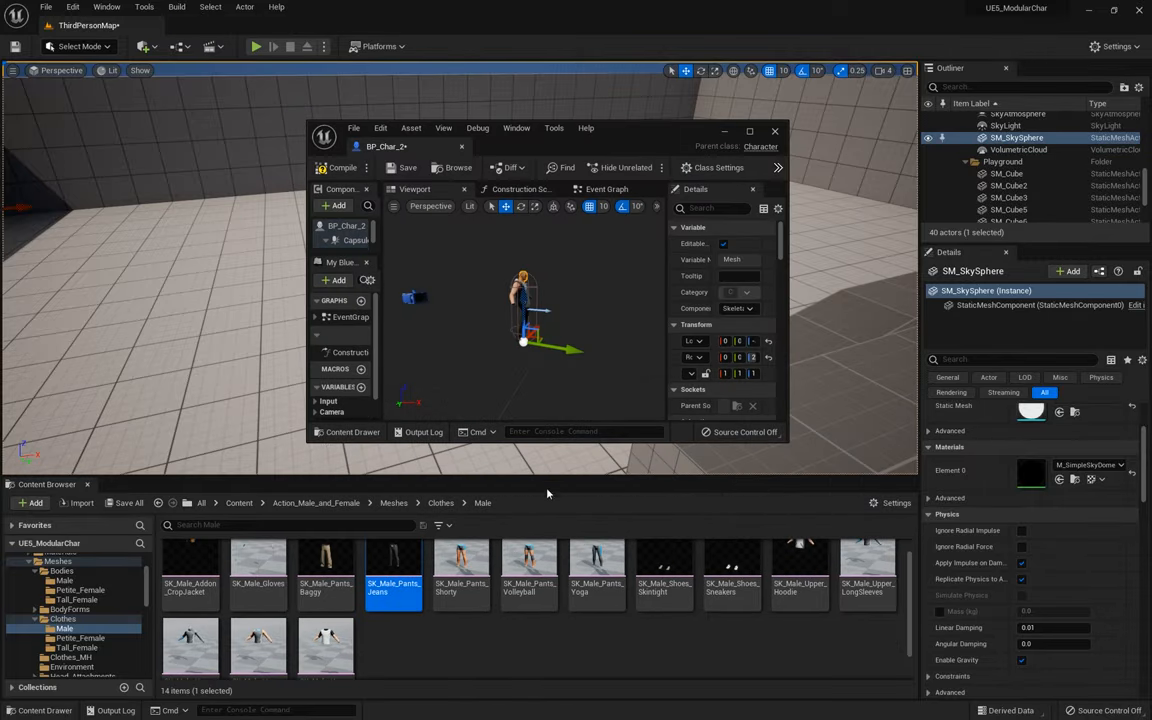
left_click(732, 572)
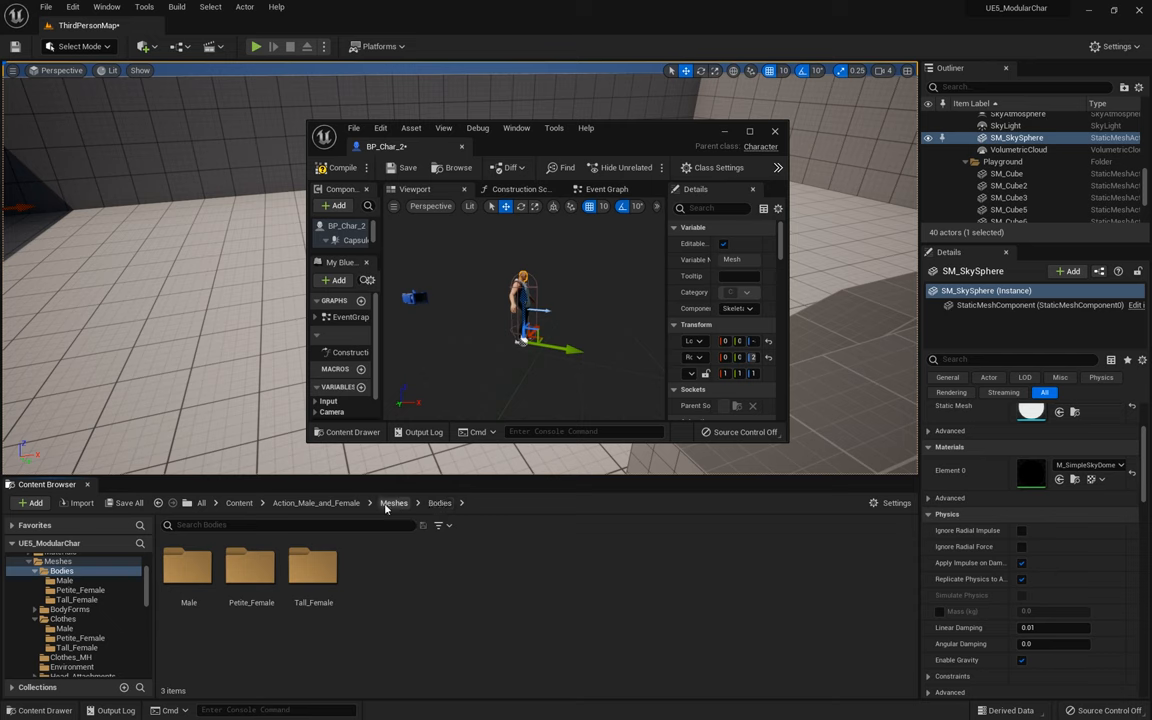
left_click(82, 620)
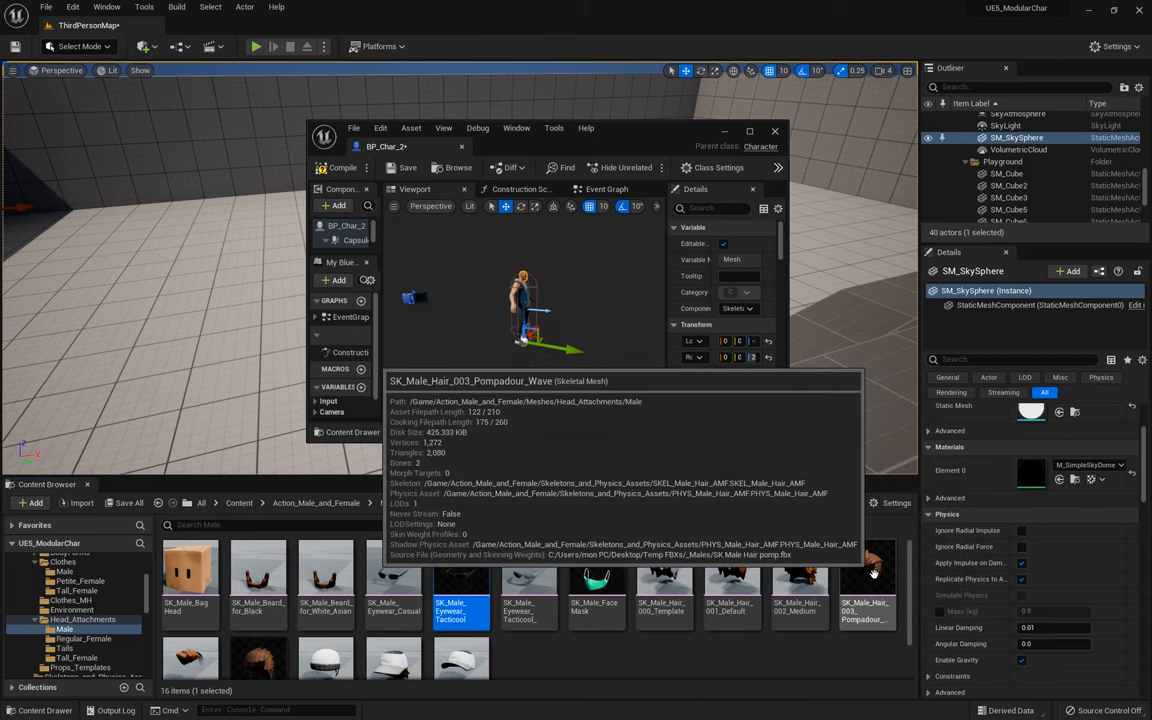
left_click(750, 132)
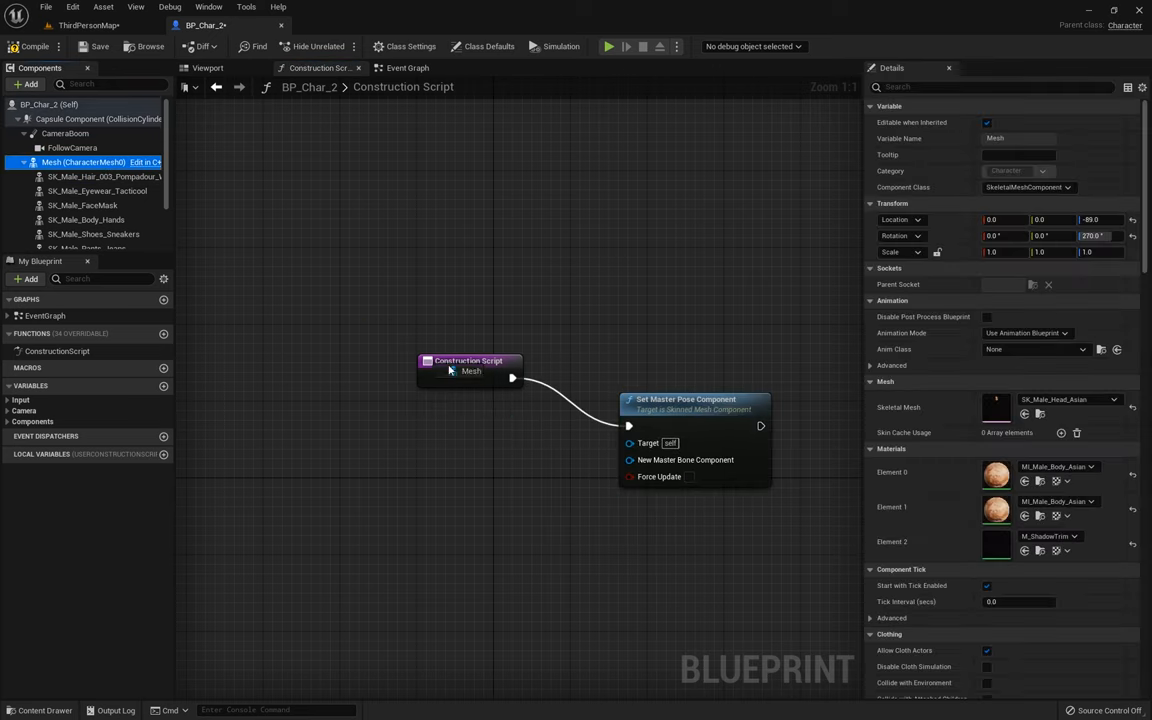
Step: Wire the hands, shoes, jeans and hoodie parts to Set Master Pose and view the assembled man
left_click(86, 164)
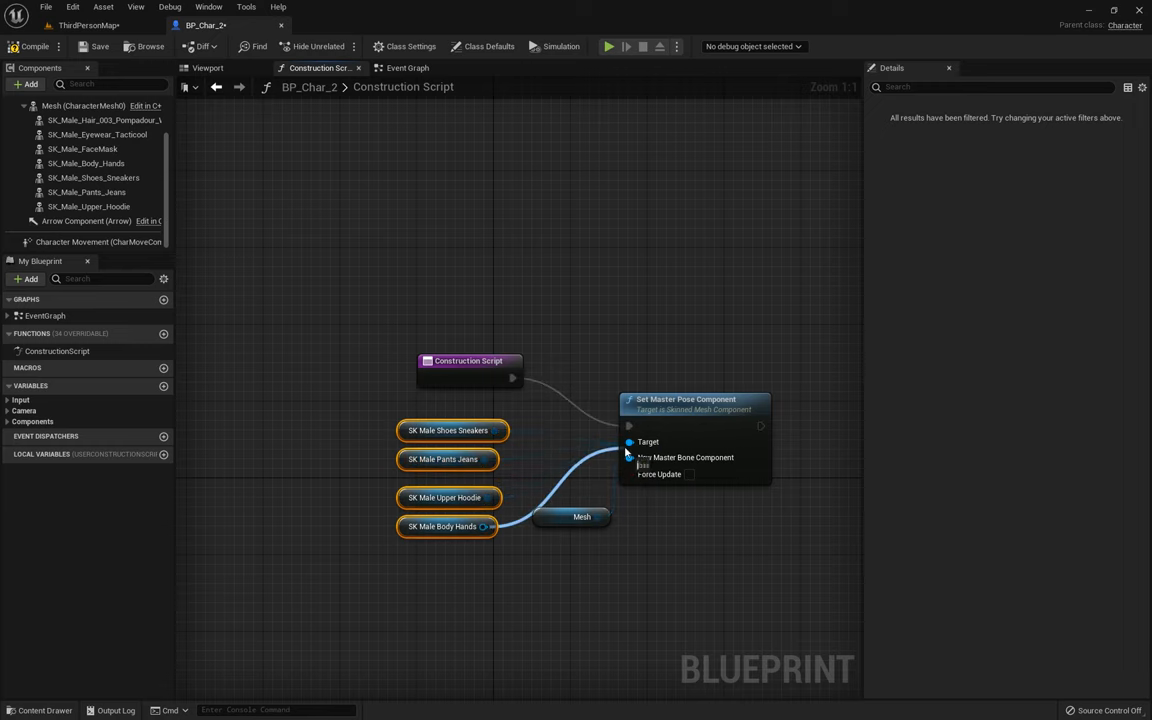
left_click(208, 68)
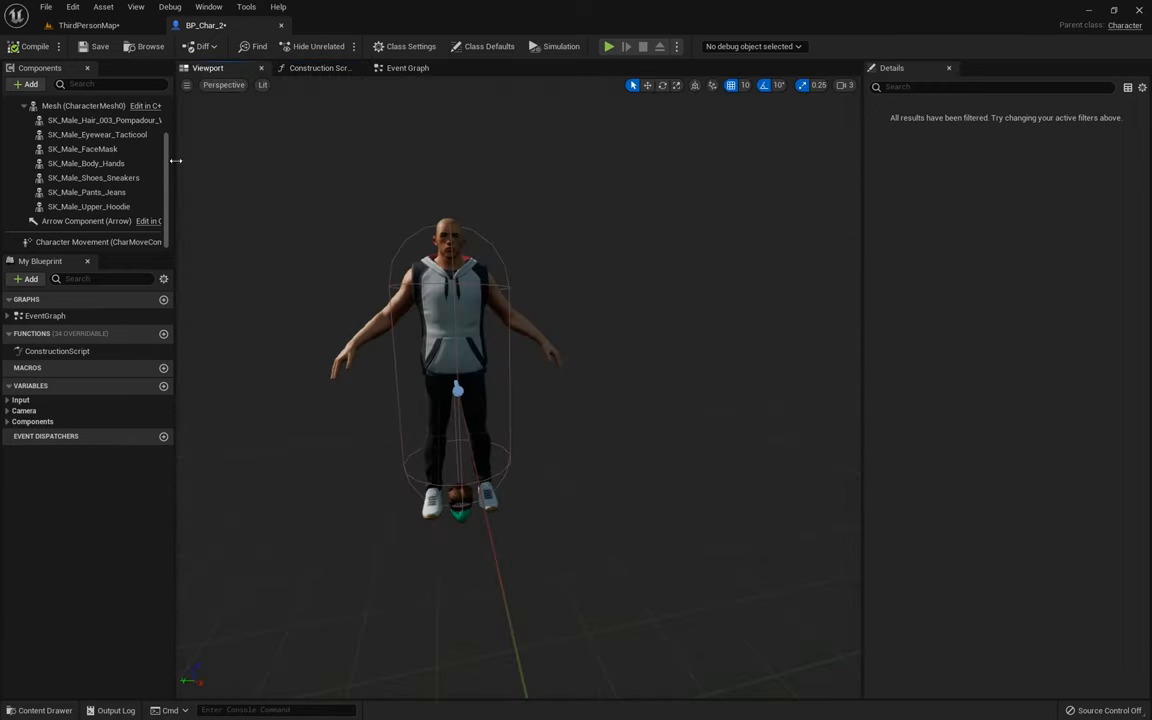
Step: Inspect the face mask, tactical eyewear and pompadour hair parts, then select the main body Mesh
left_click(82, 148)
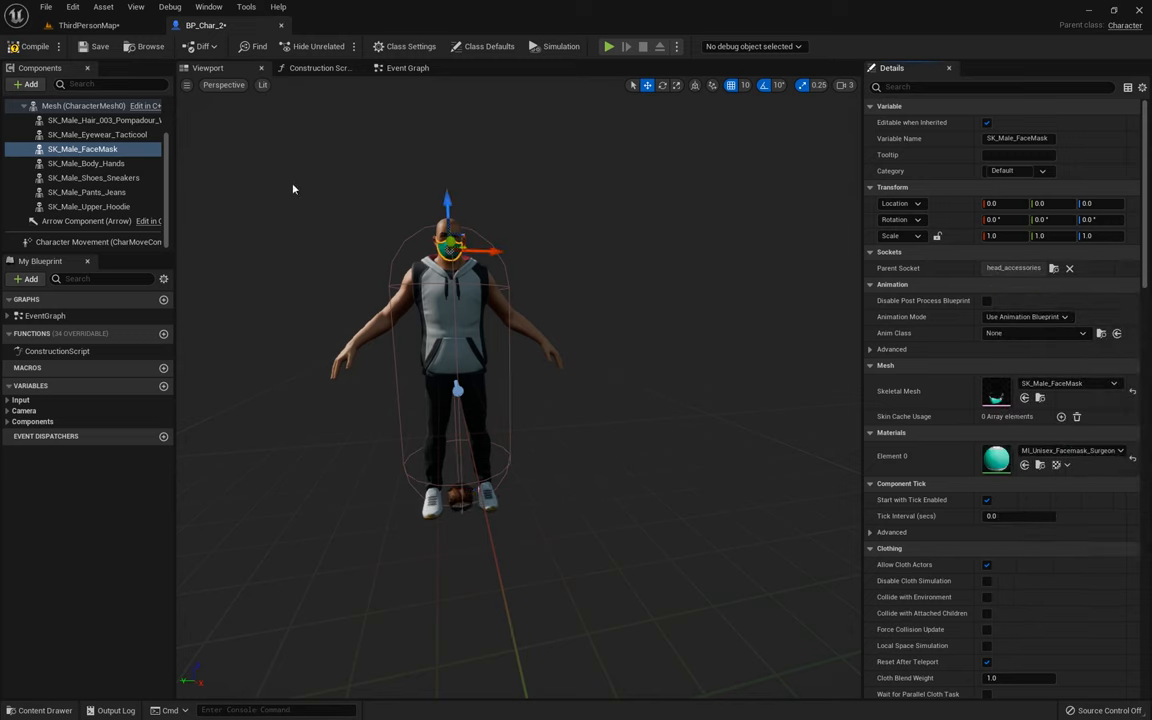
left_click(96, 134)
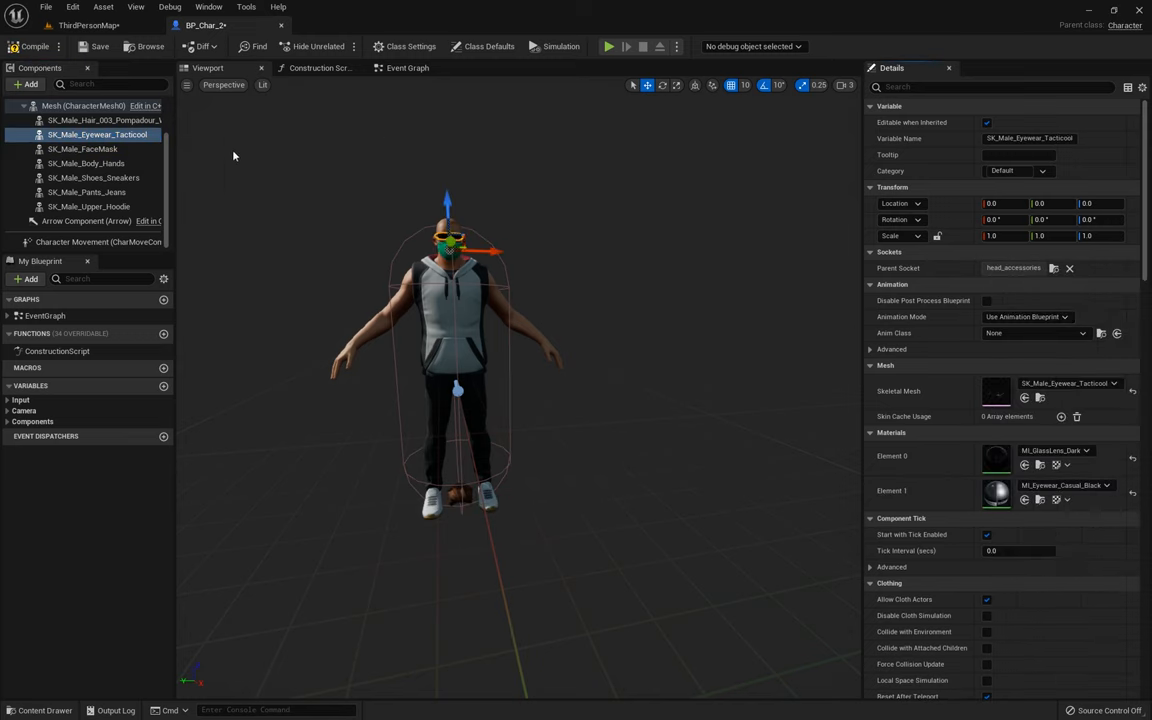
left_click(104, 120)
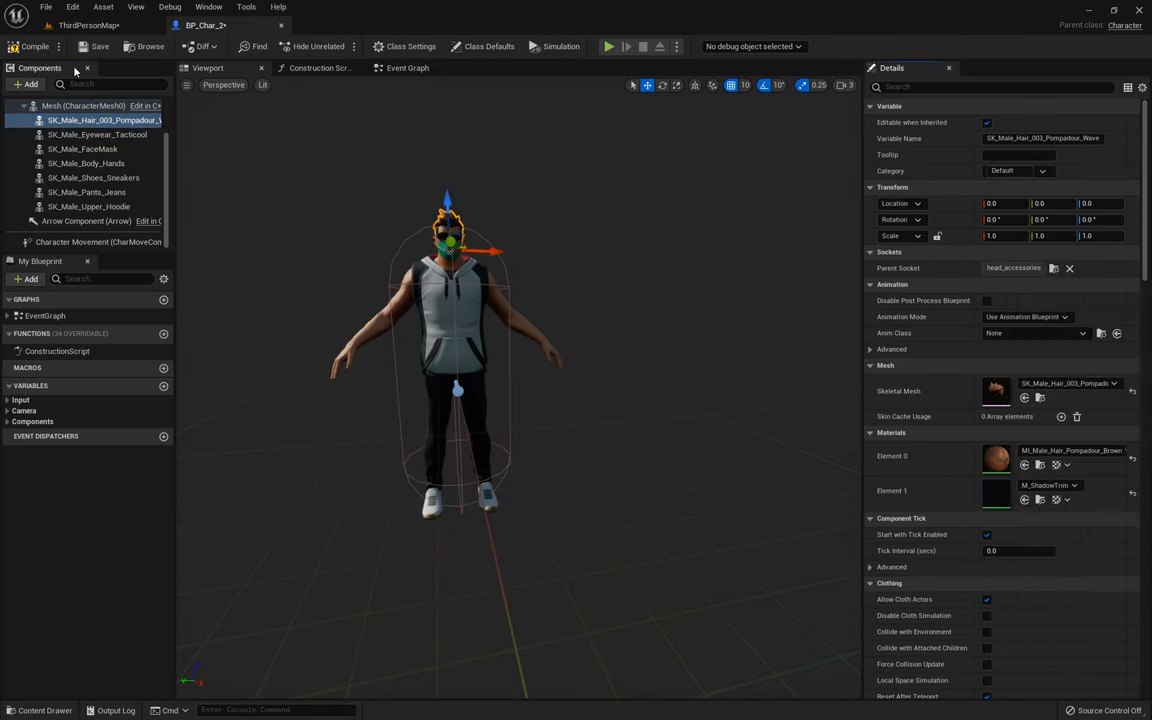
left_click(82, 104)
type("third")
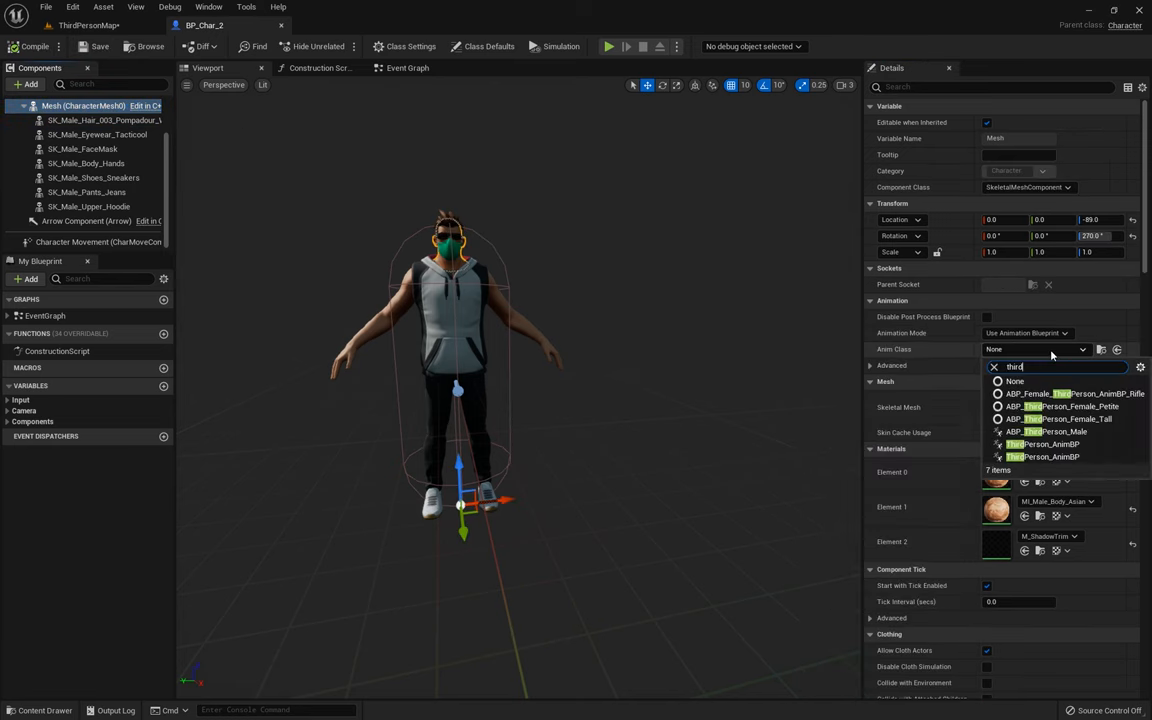
Step: Assign ThirdPerson_AnimBP as the mesh's Anim Class, compile, and play the level as the character
left_click(88, 24)
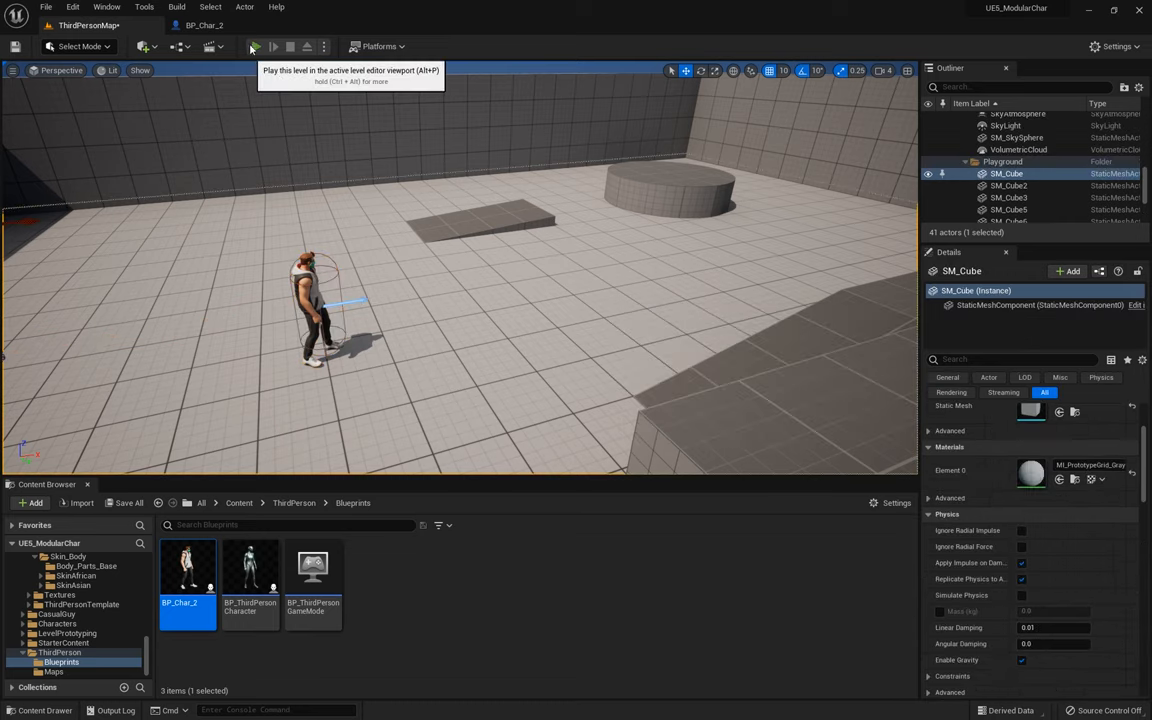
left_click(252, 46)
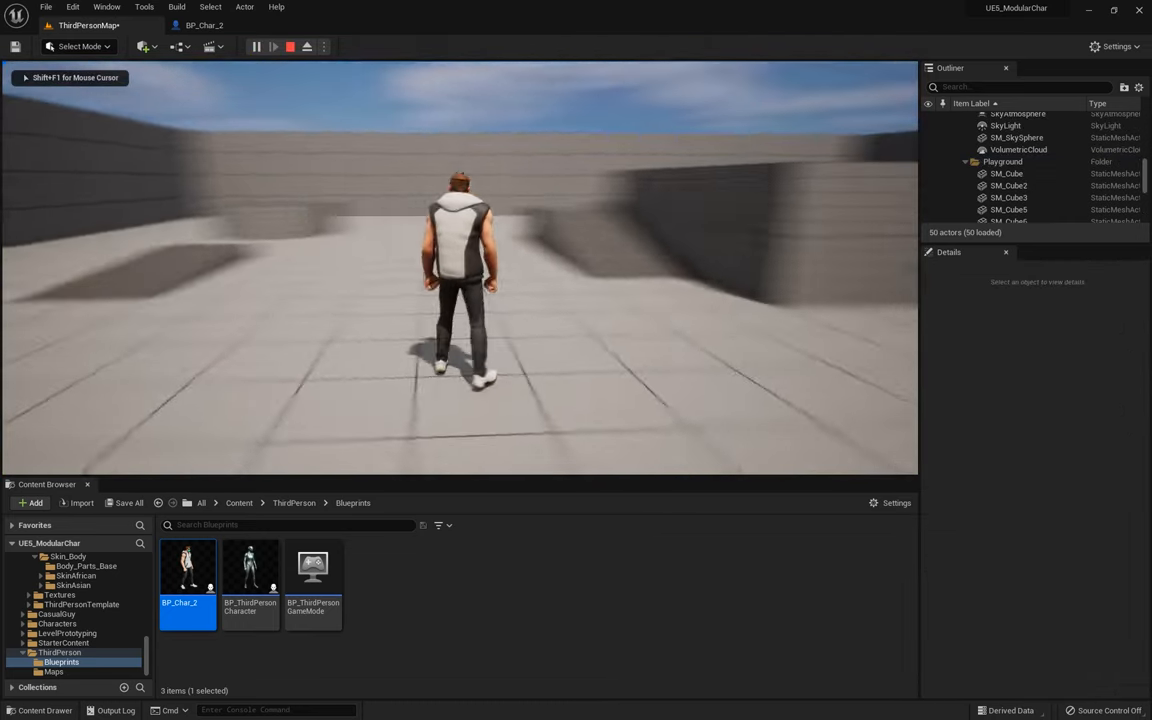